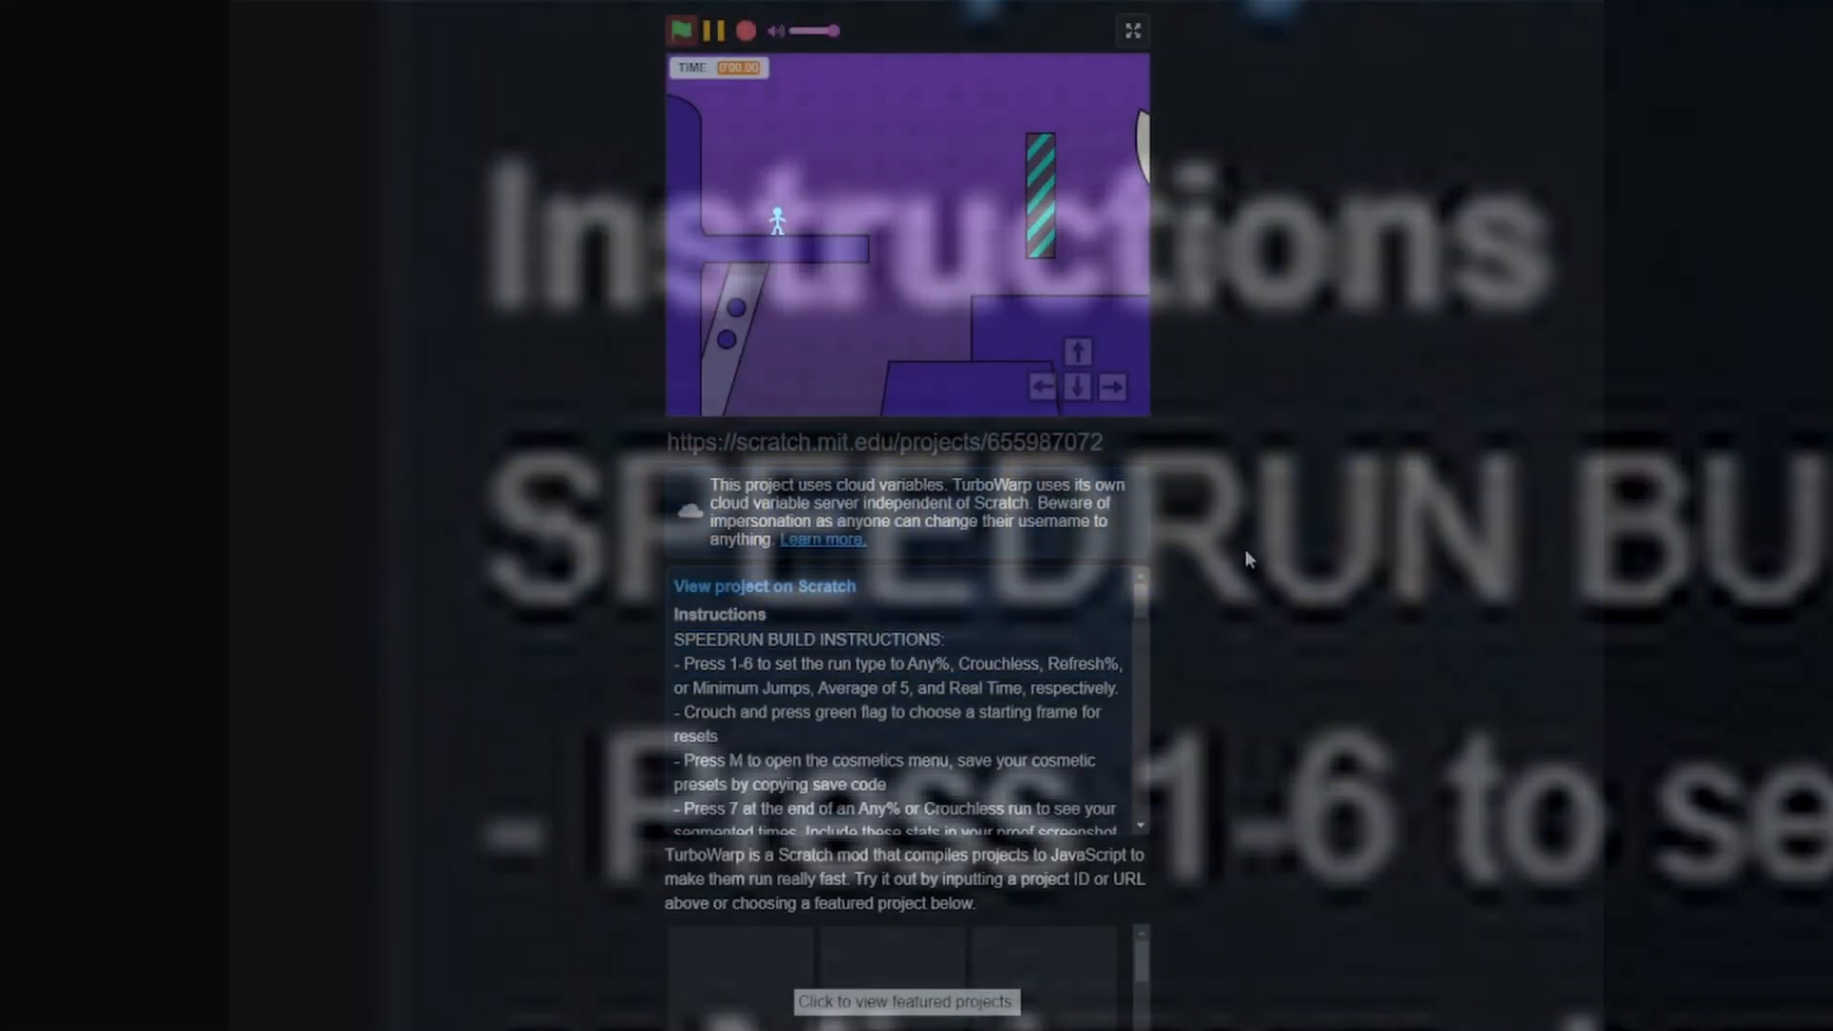
Switch the platformer stage to full screen.
click(1129, 31)
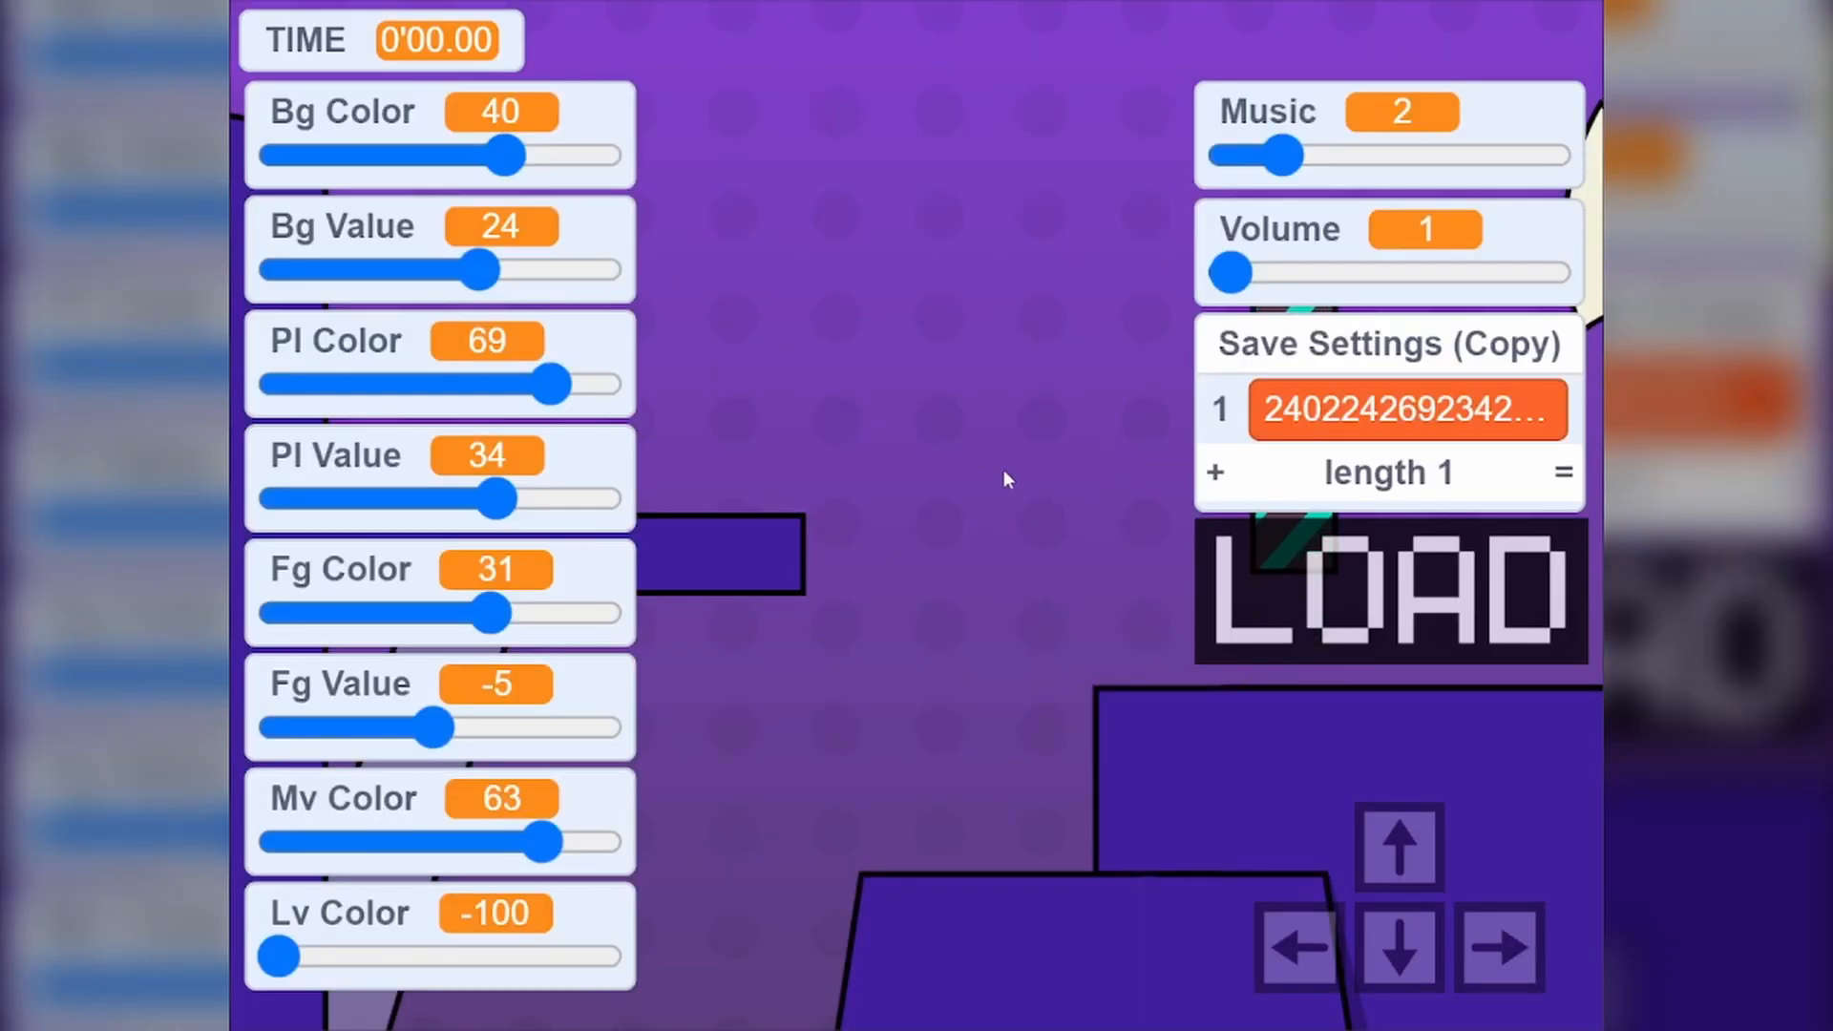
drag(558, 384, 467, 391)
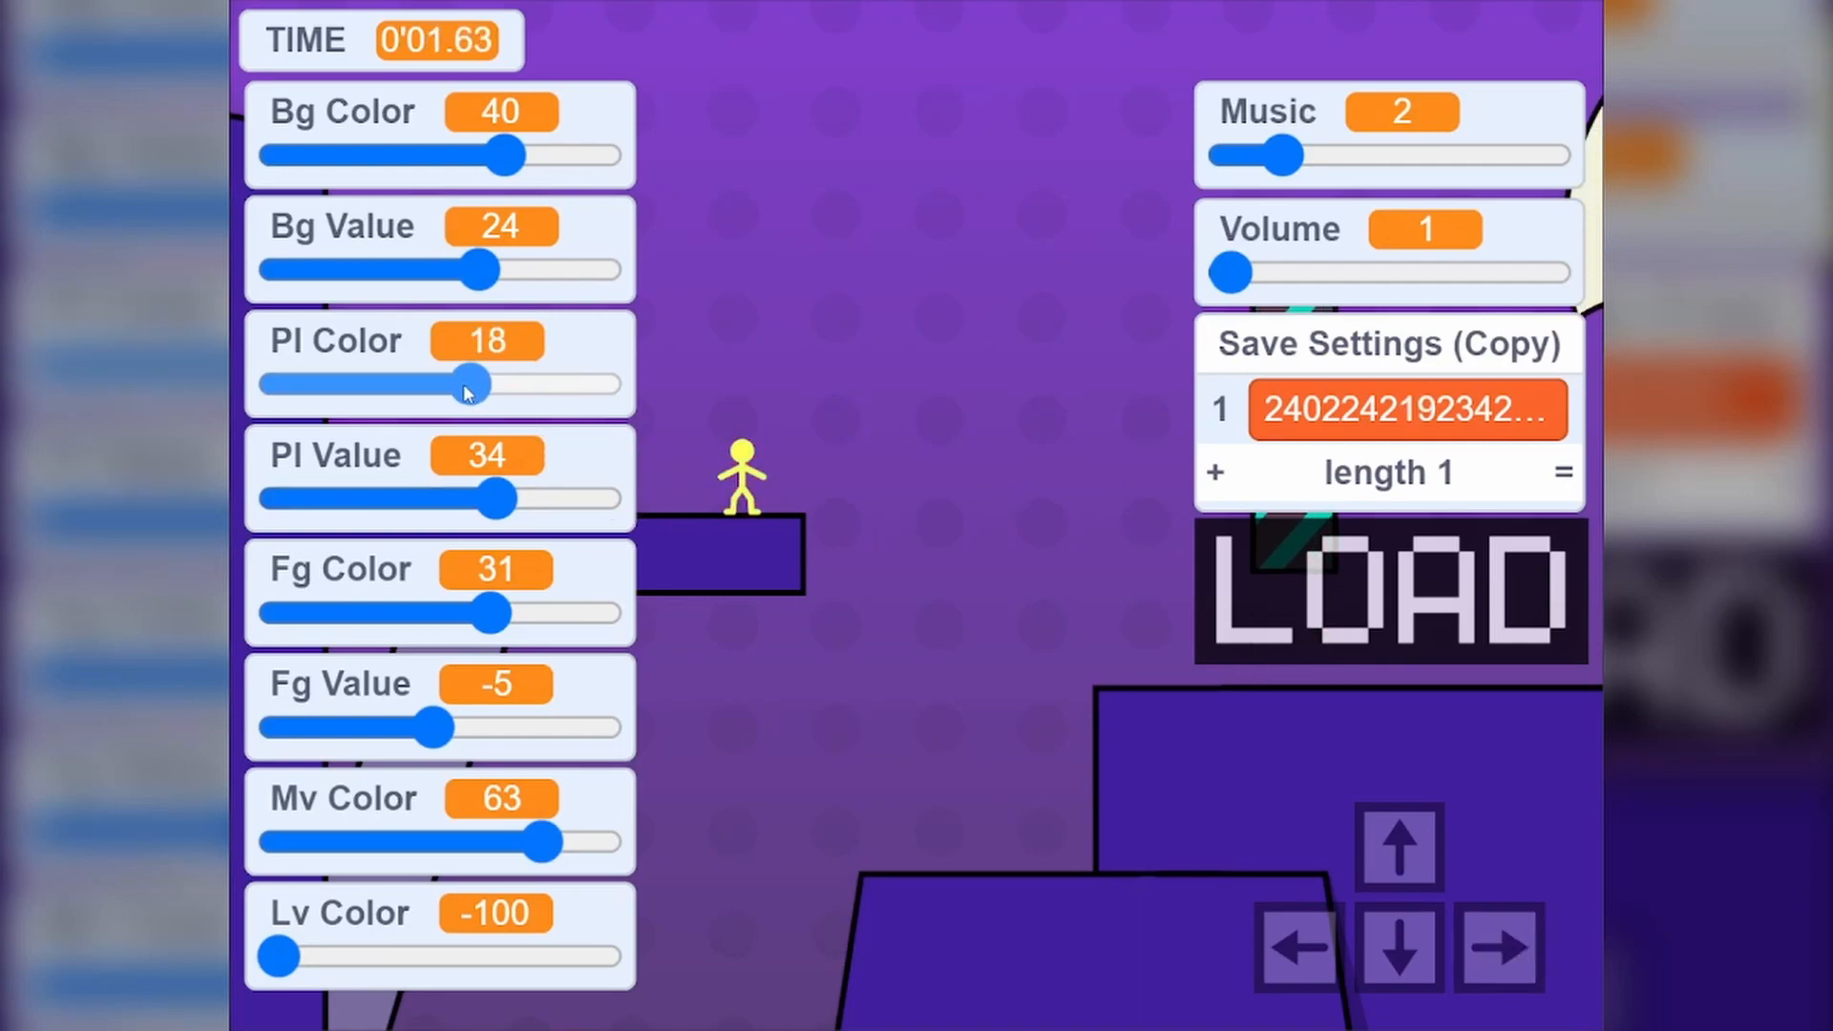
drag(474, 385, 559, 384)
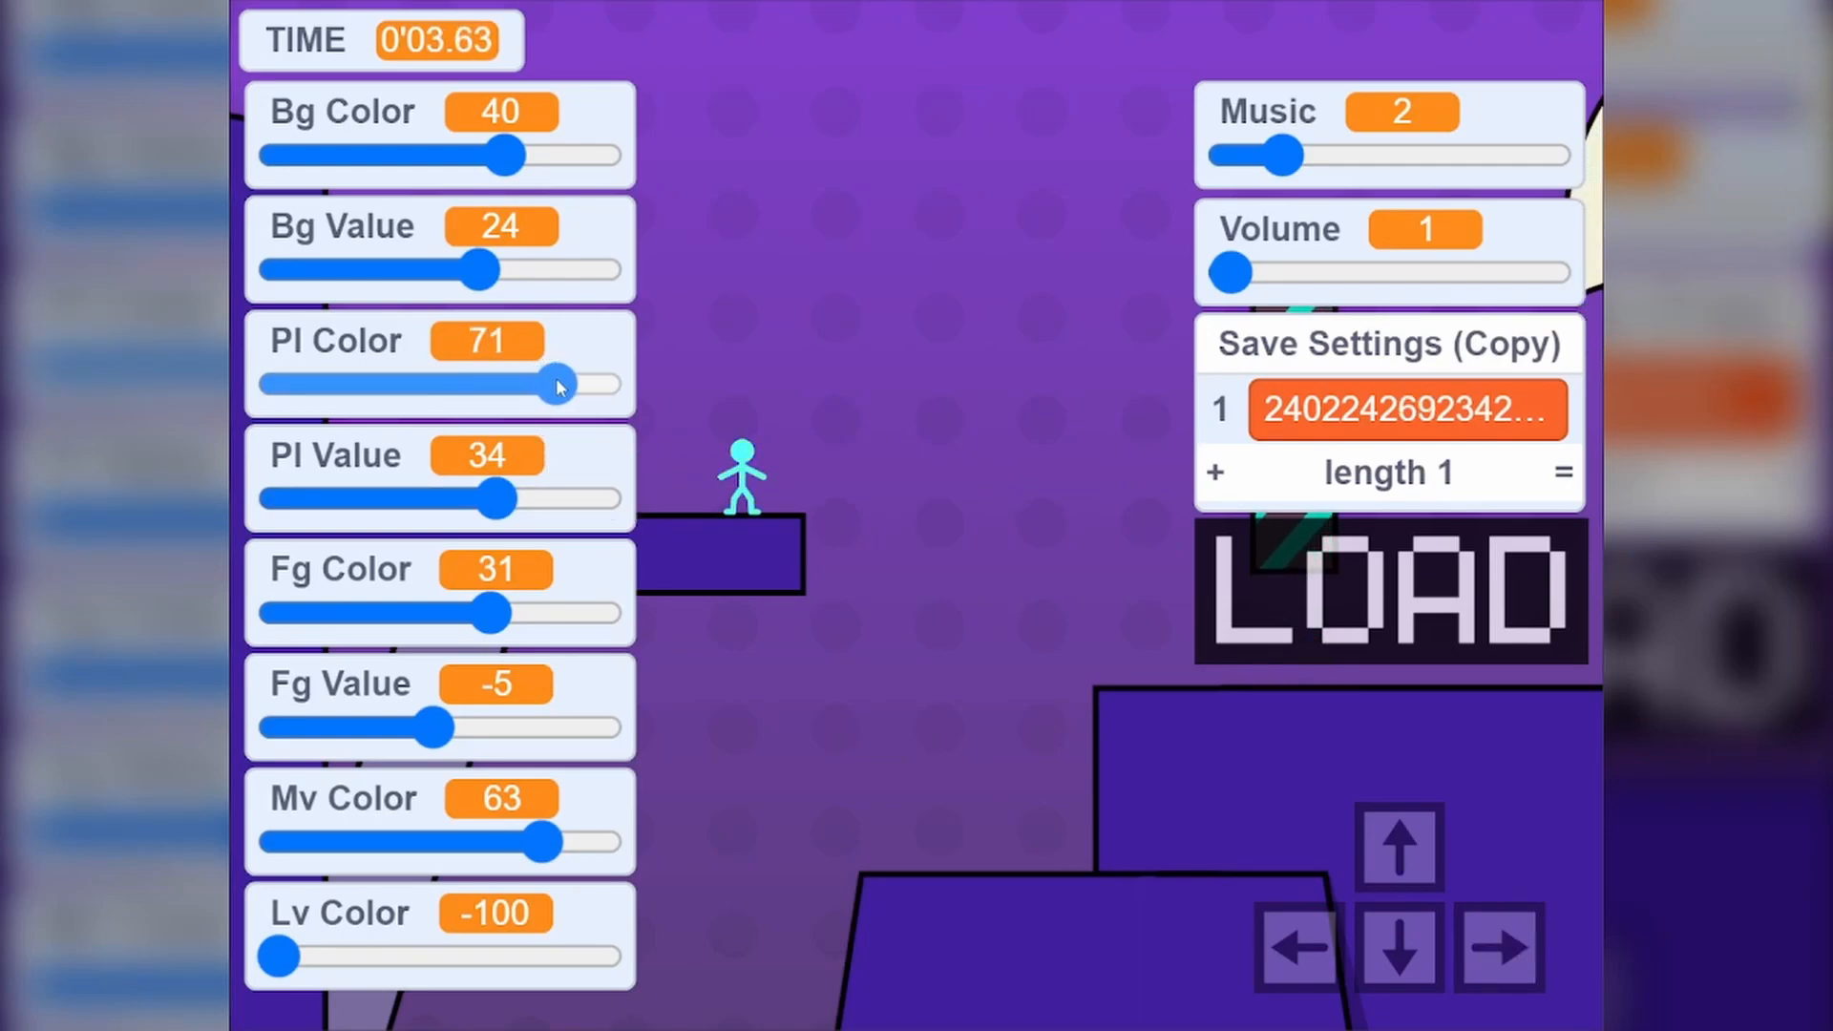
drag(561, 384, 550, 384)
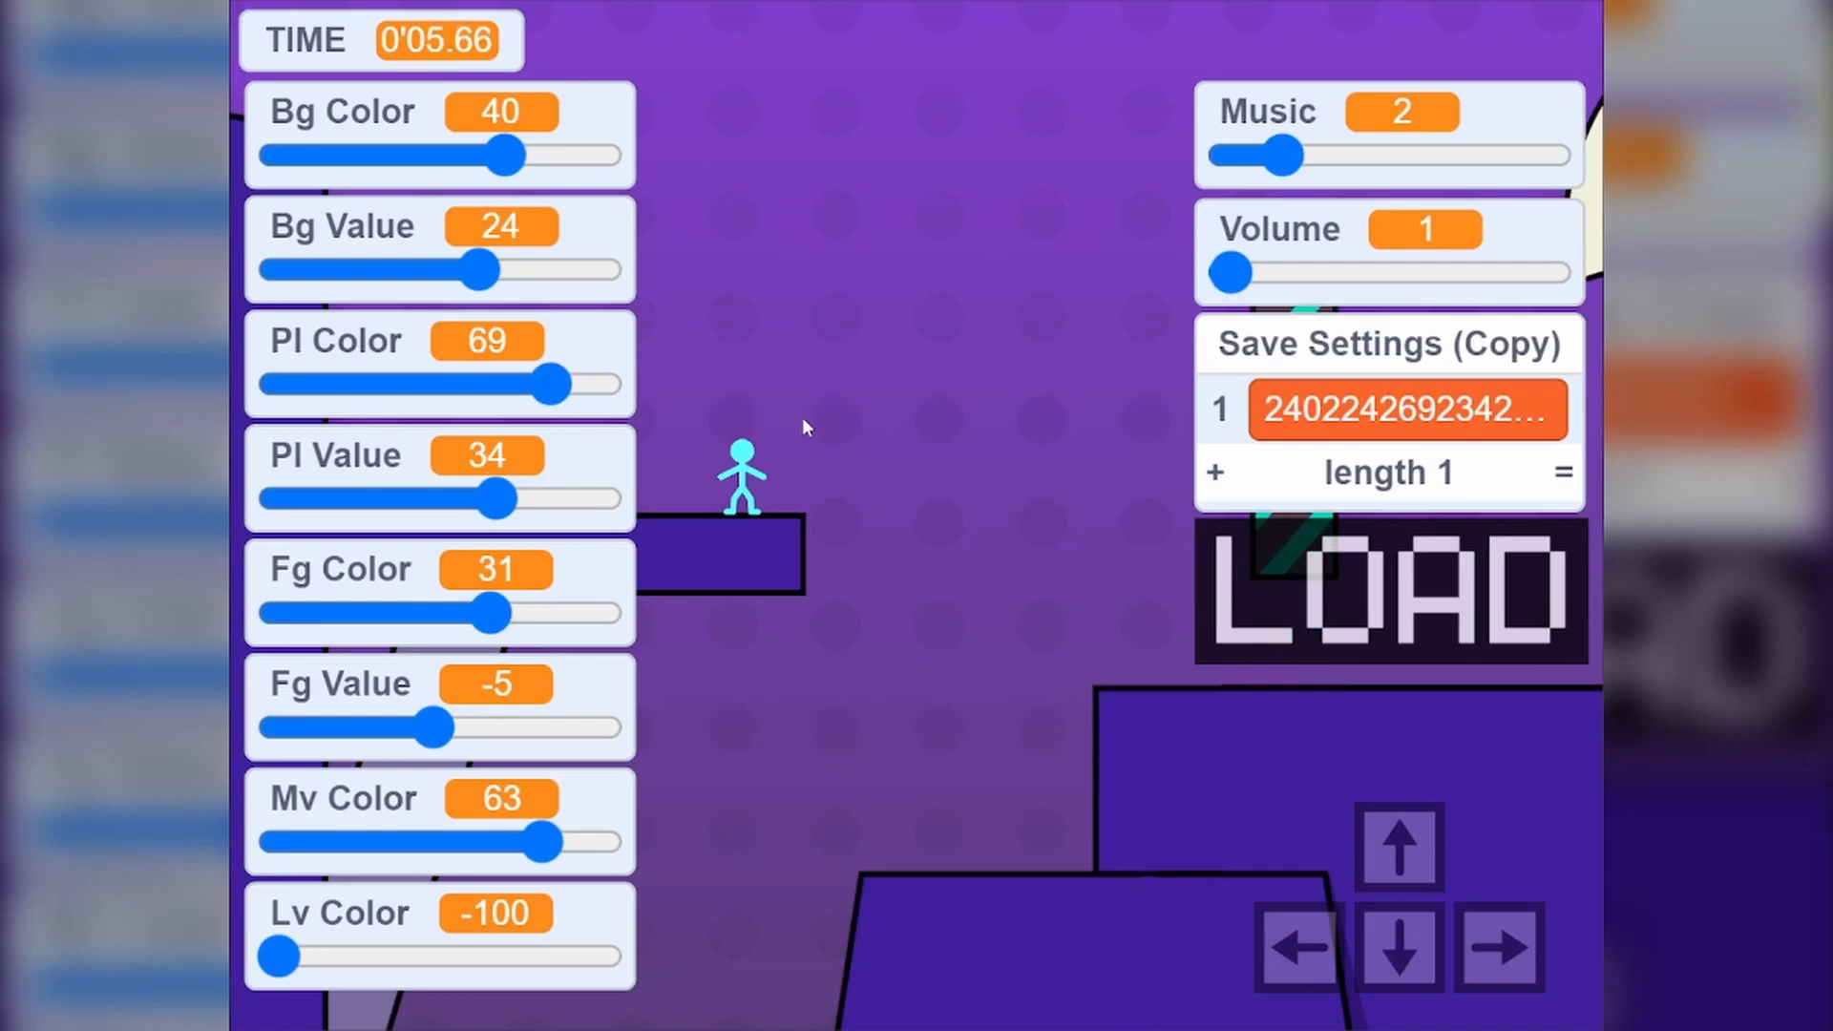
click(1389, 589)
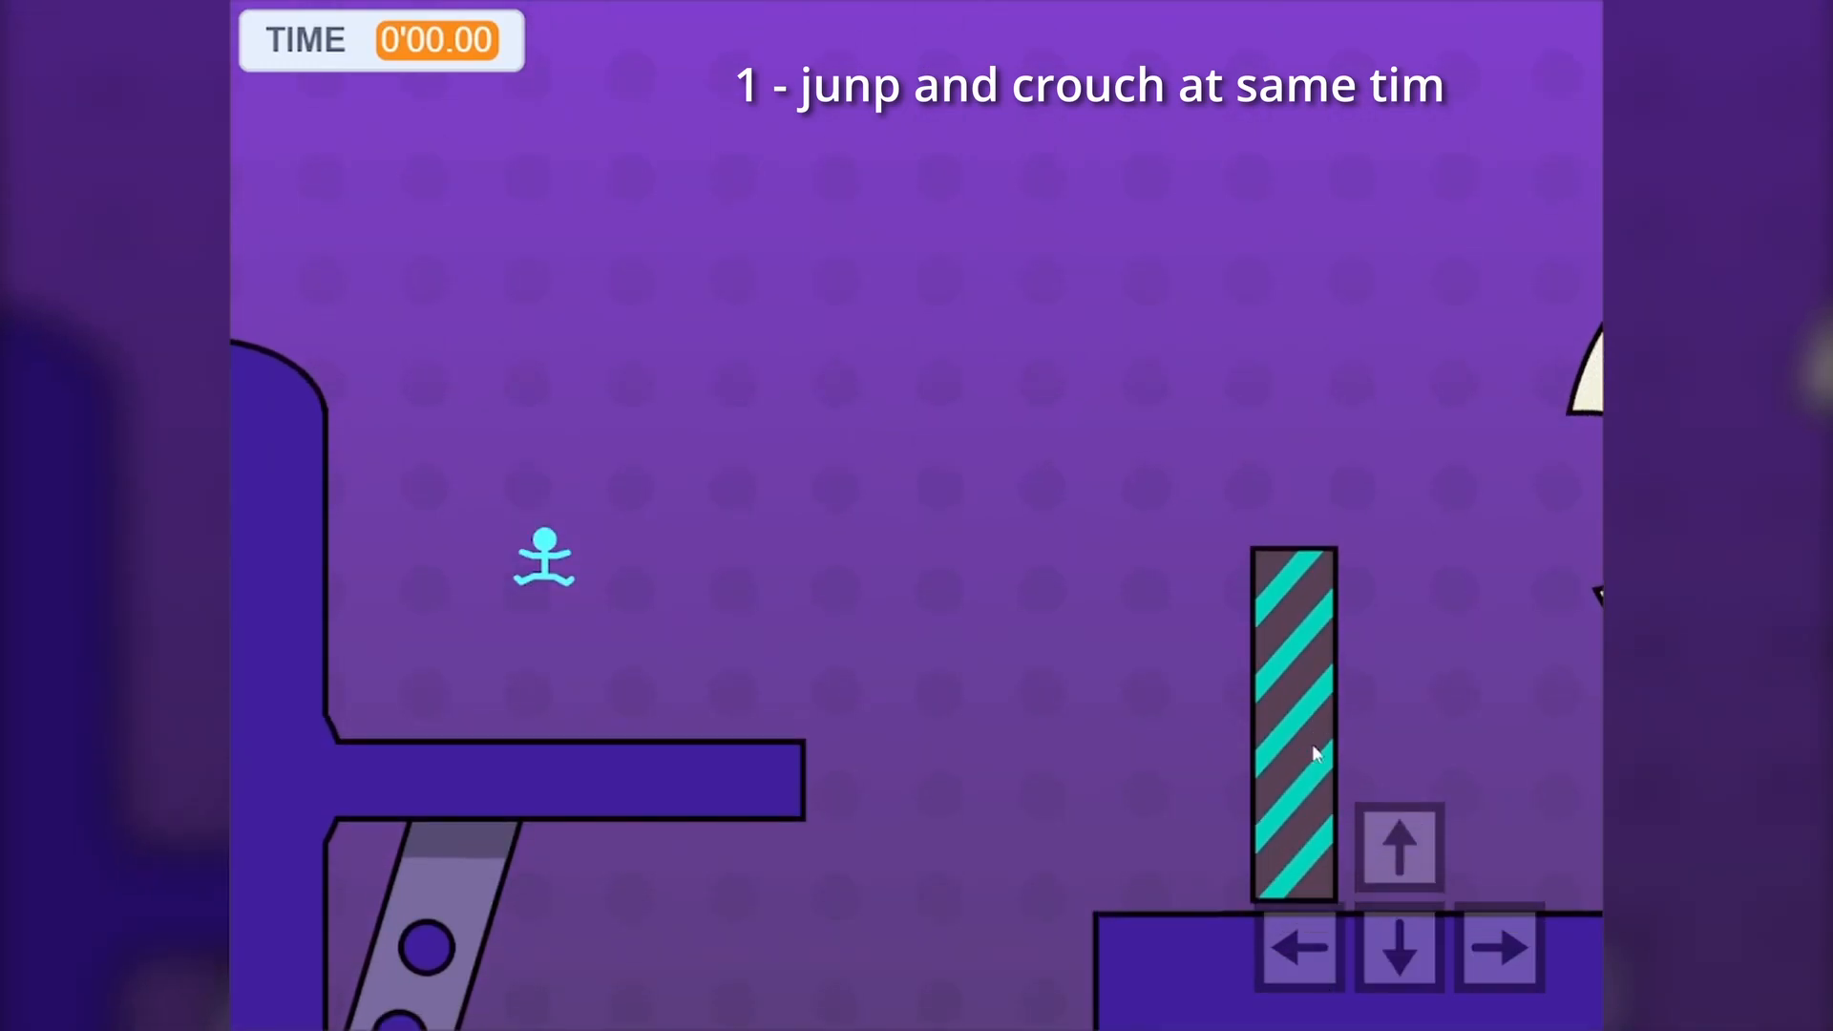
Try a wall jump on the left wall, then reset the run to 0'00.00.
click(1297, 947)
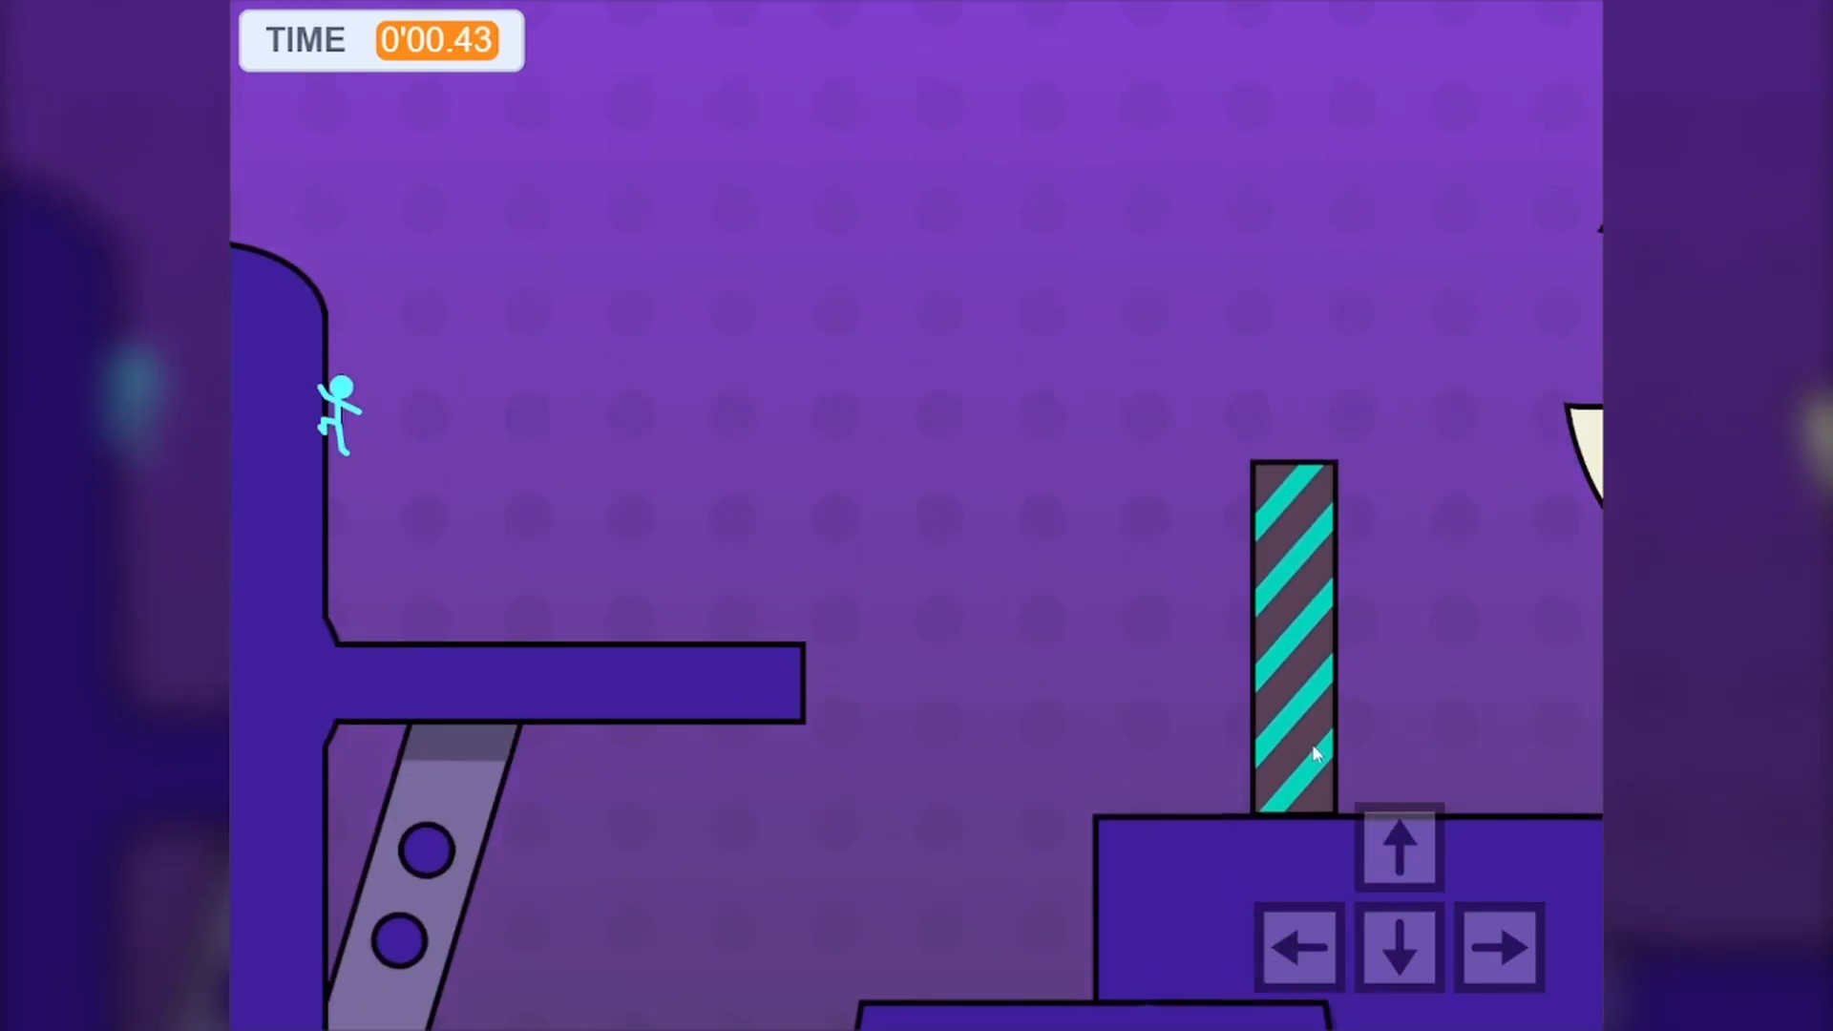
click(1297, 947)
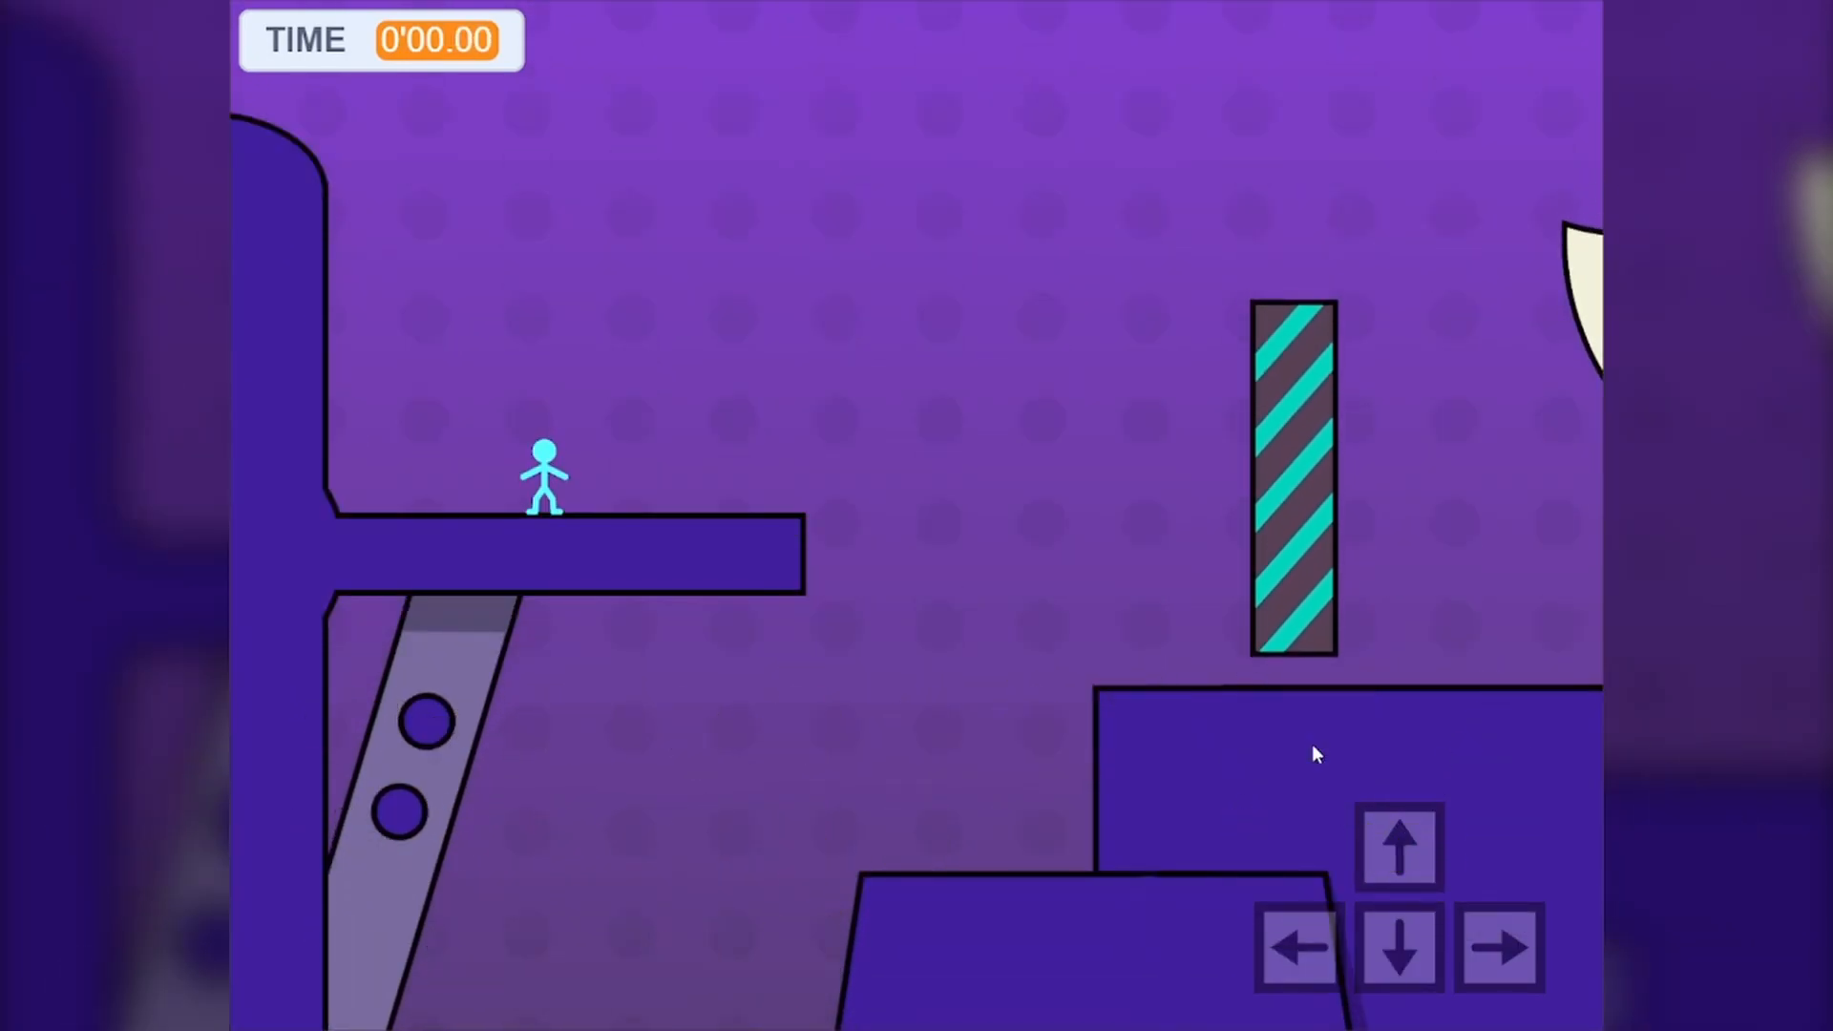
Leap upward from the starting ledge, with the run timer starting at 0'00.06.
click(1297, 947)
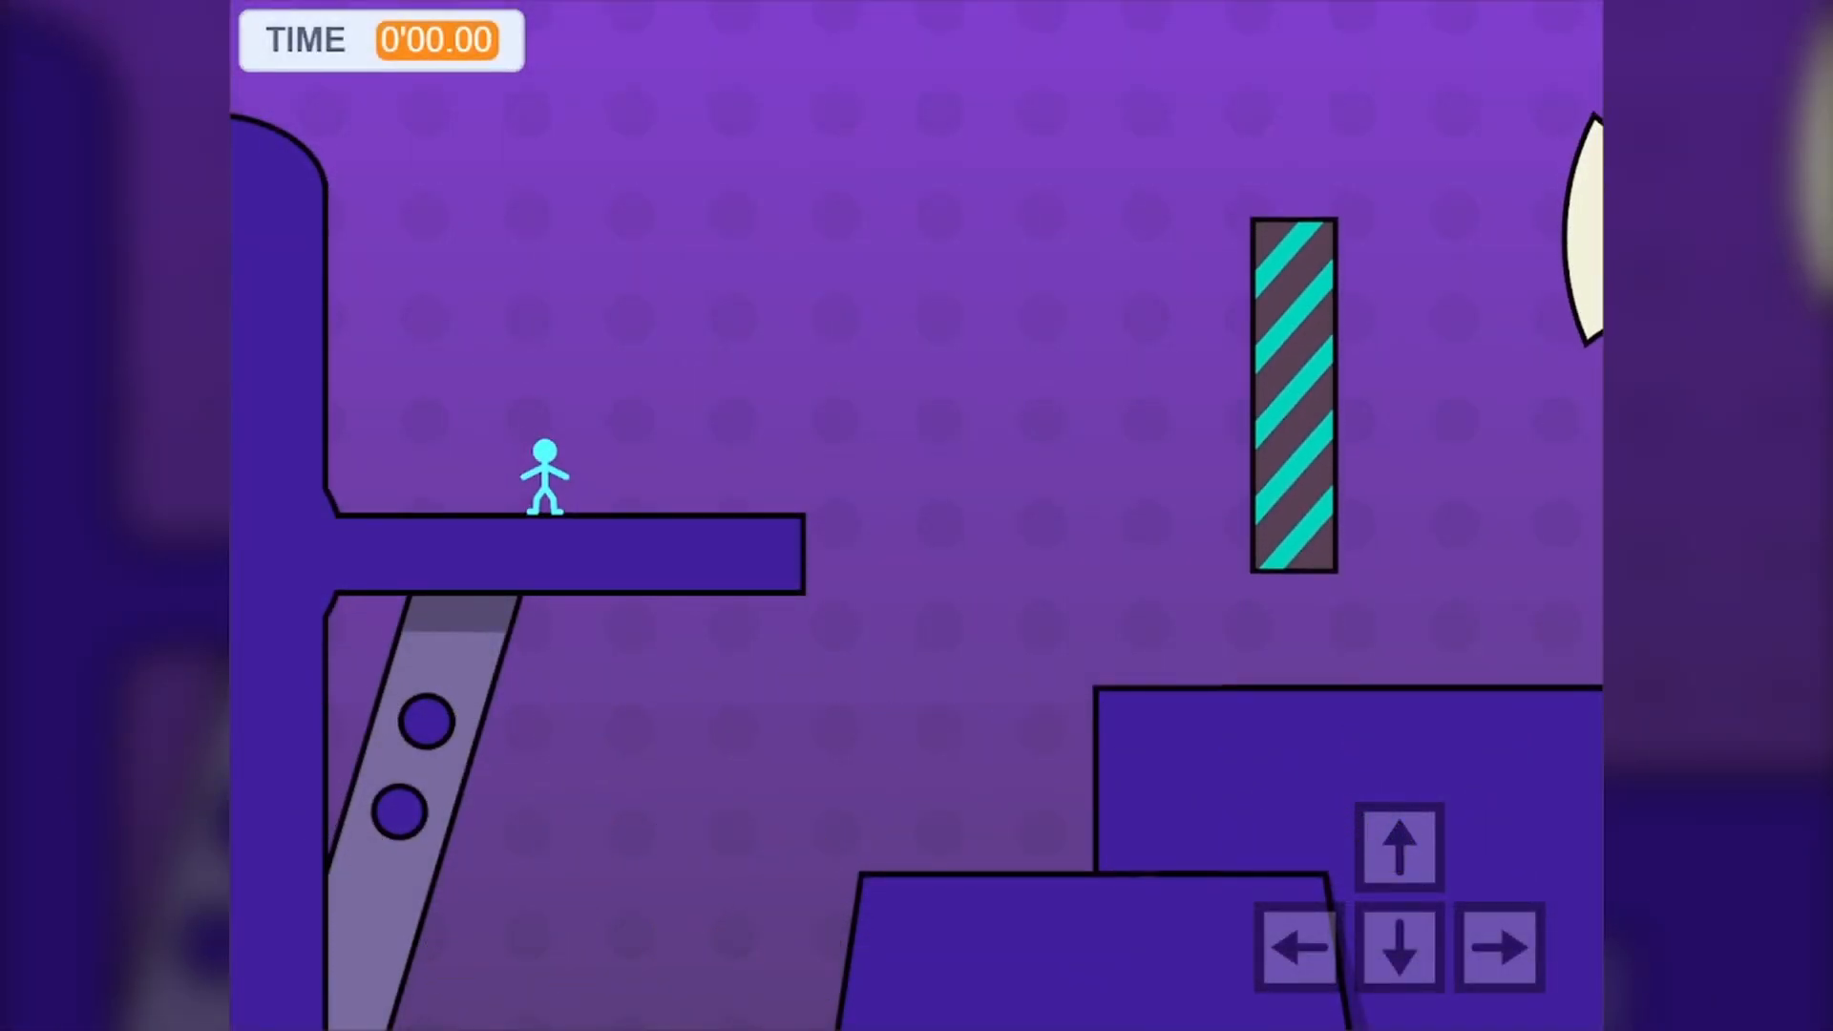
click(1297, 947)
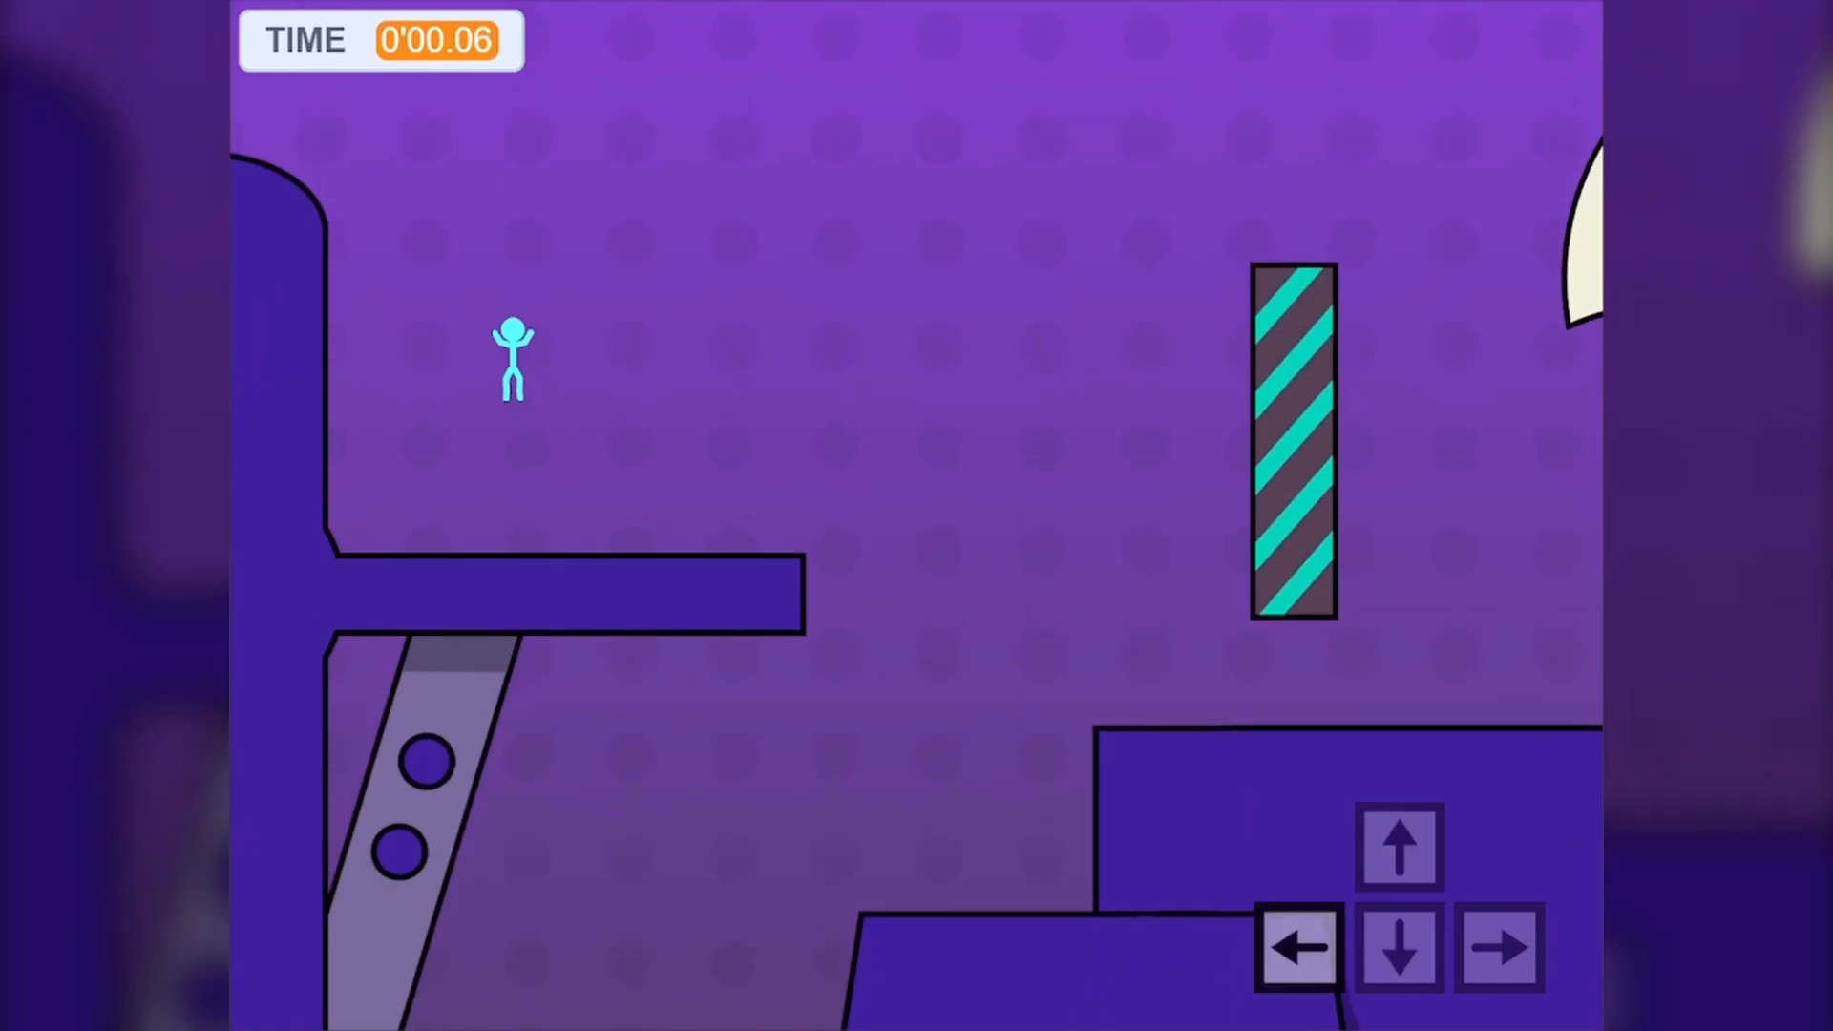
Crouch-slide onto the starting ledge at 1.26 seconds, then reset the timer to 0'00.00.
click(1499, 946)
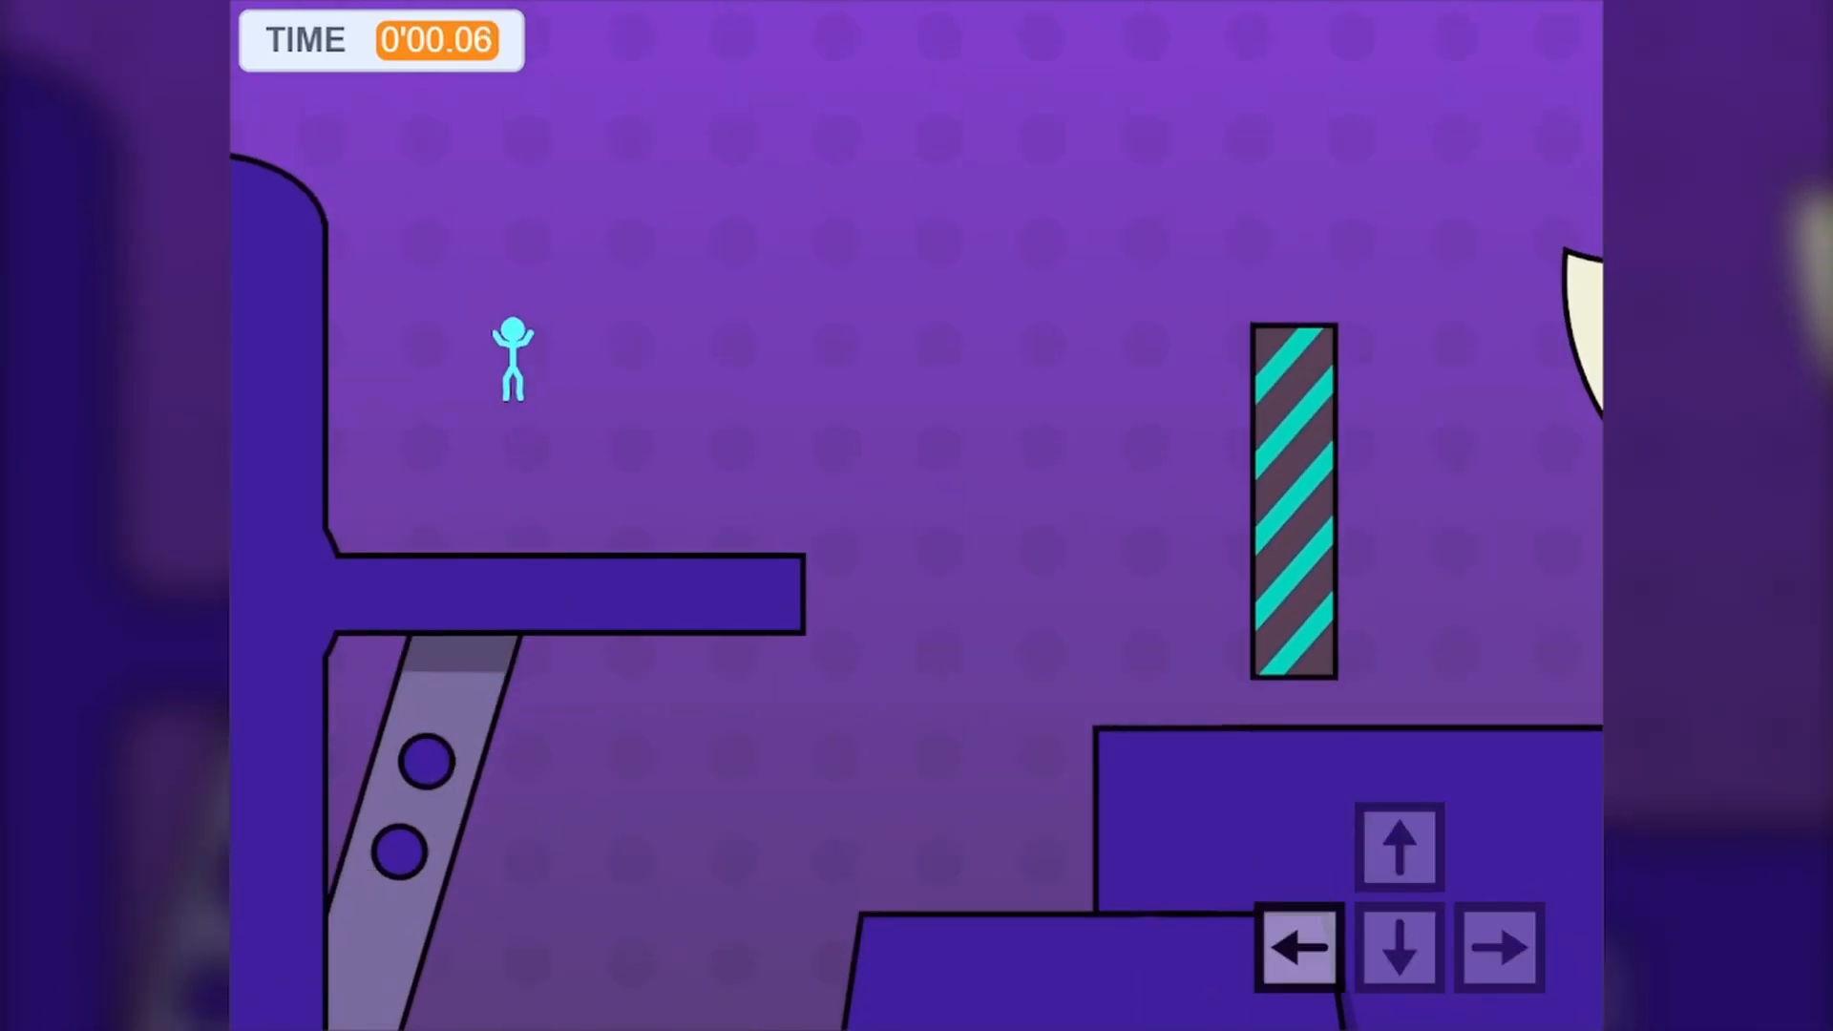
click(1397, 845)
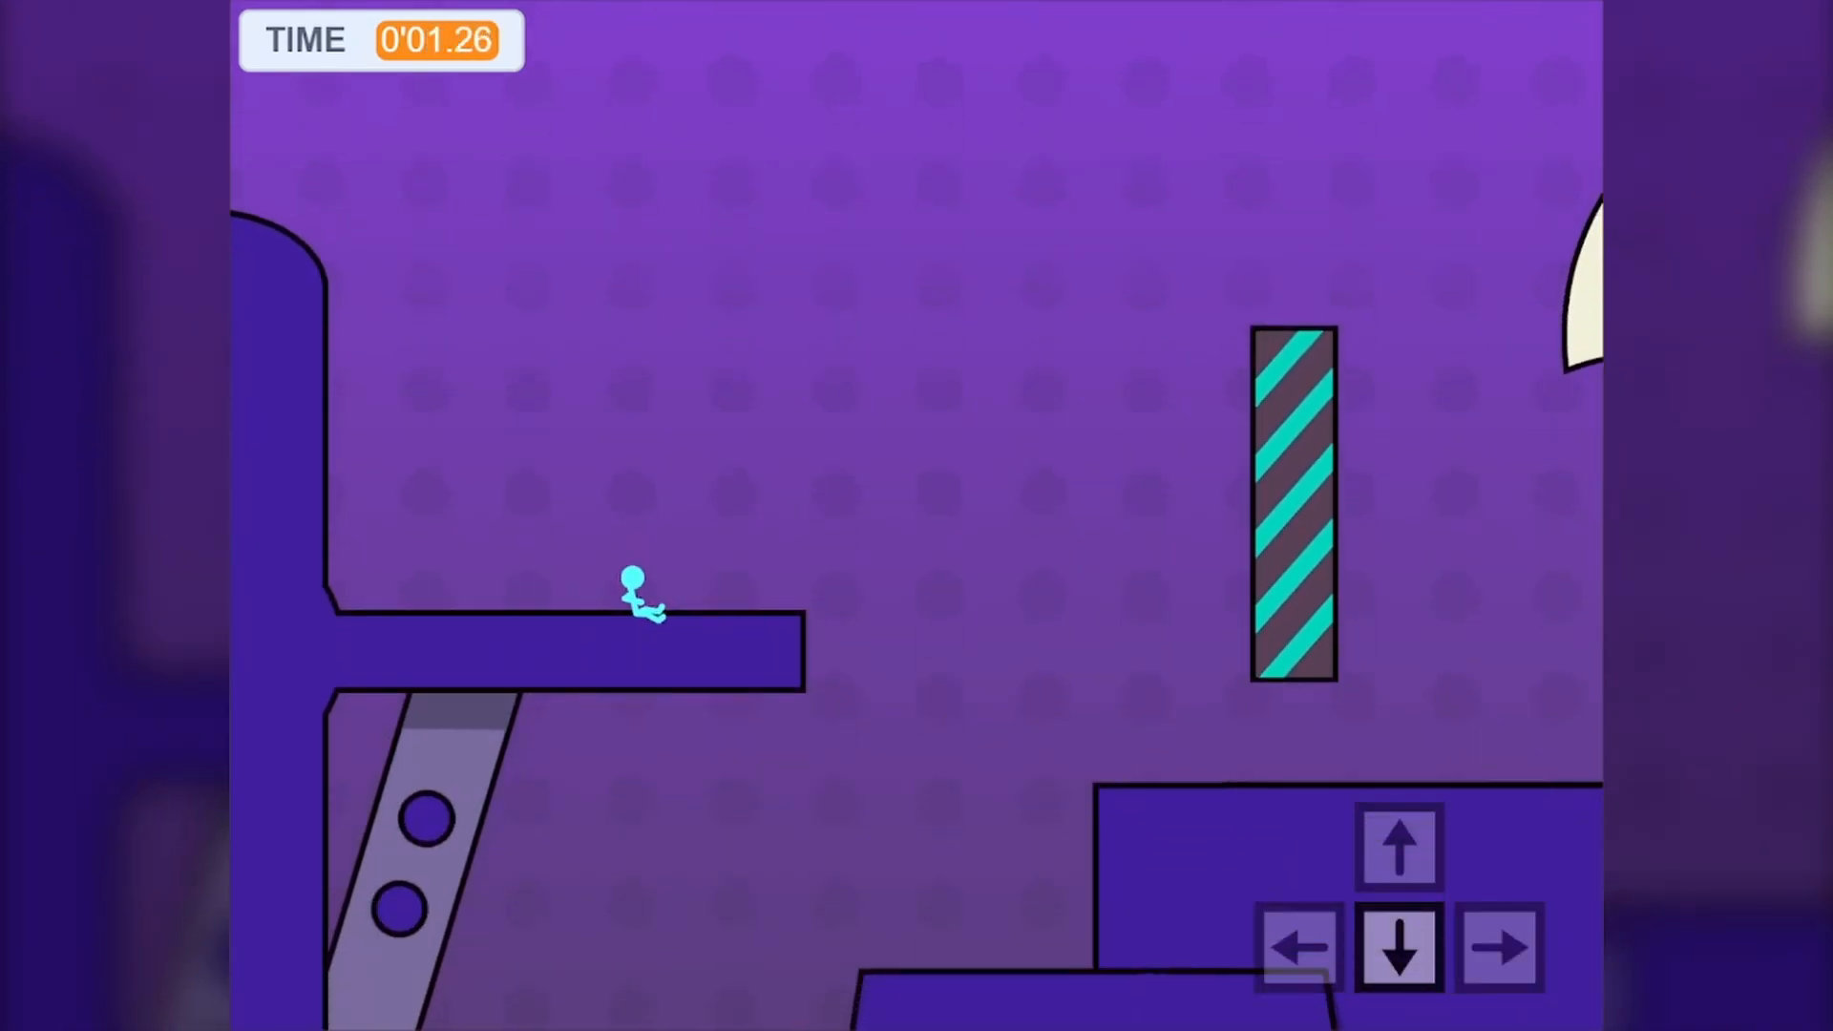
click(1397, 946)
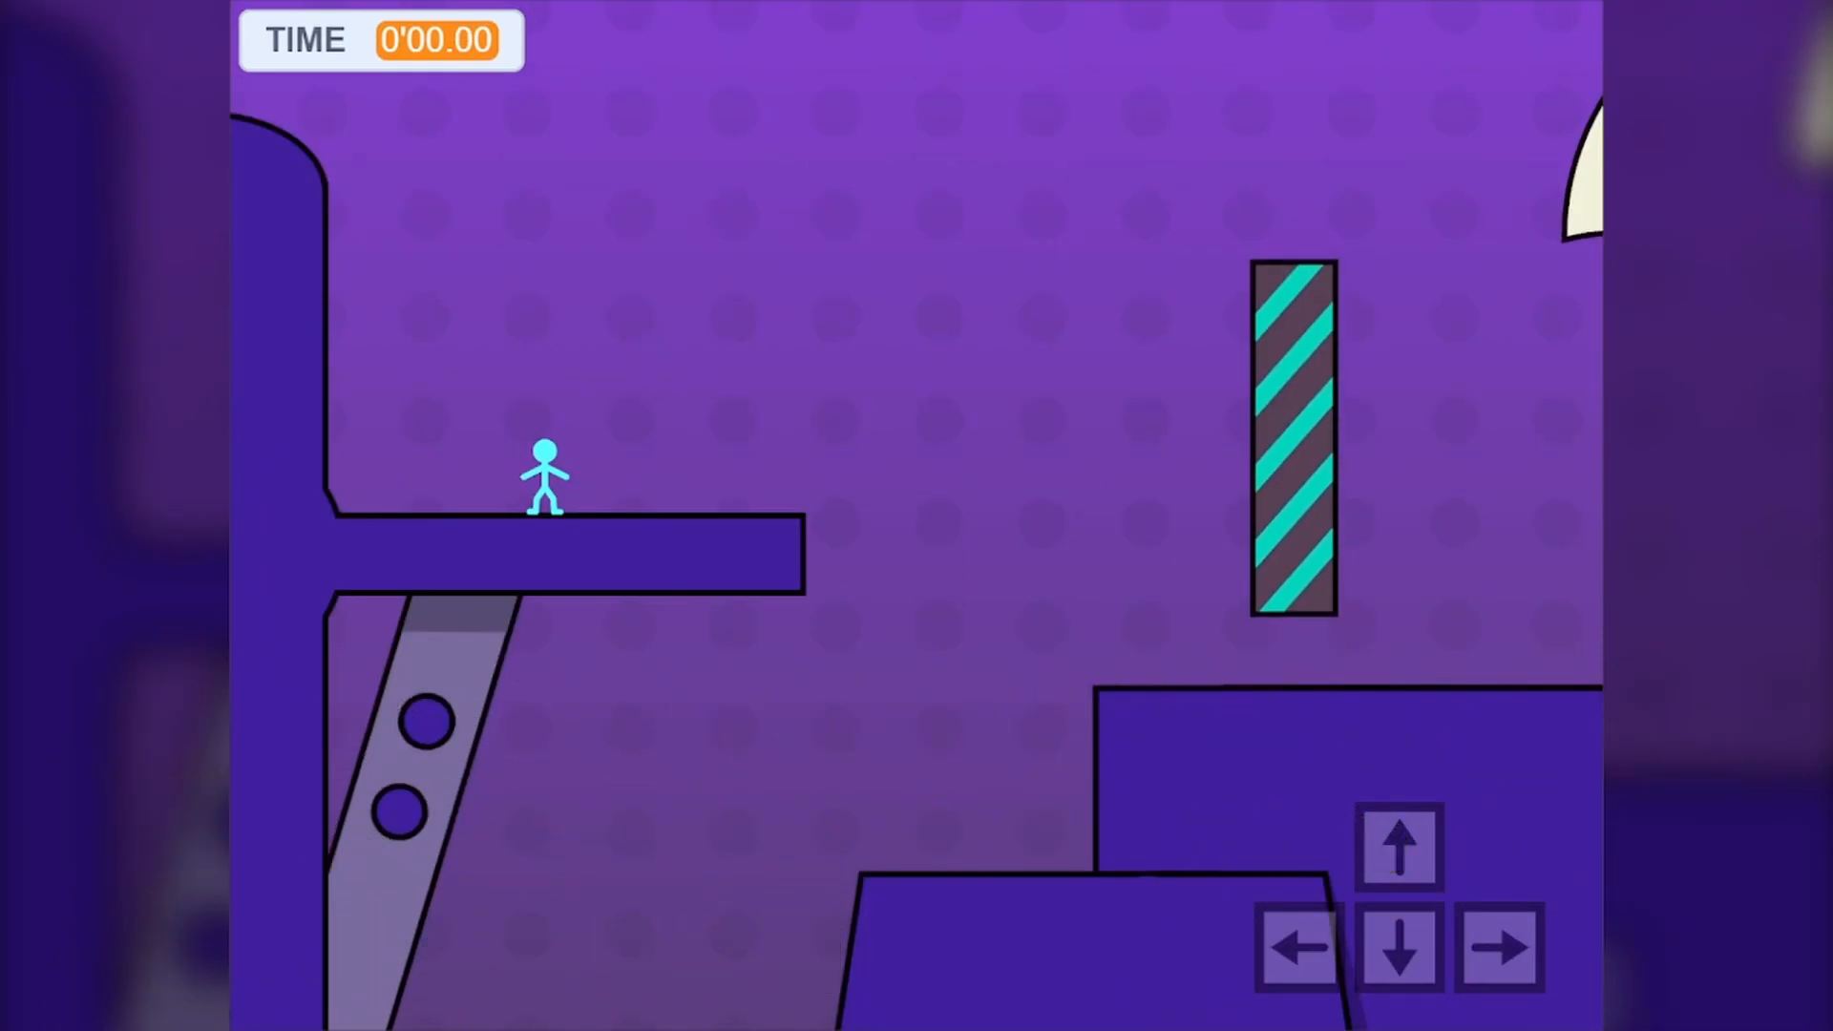
click(1398, 947)
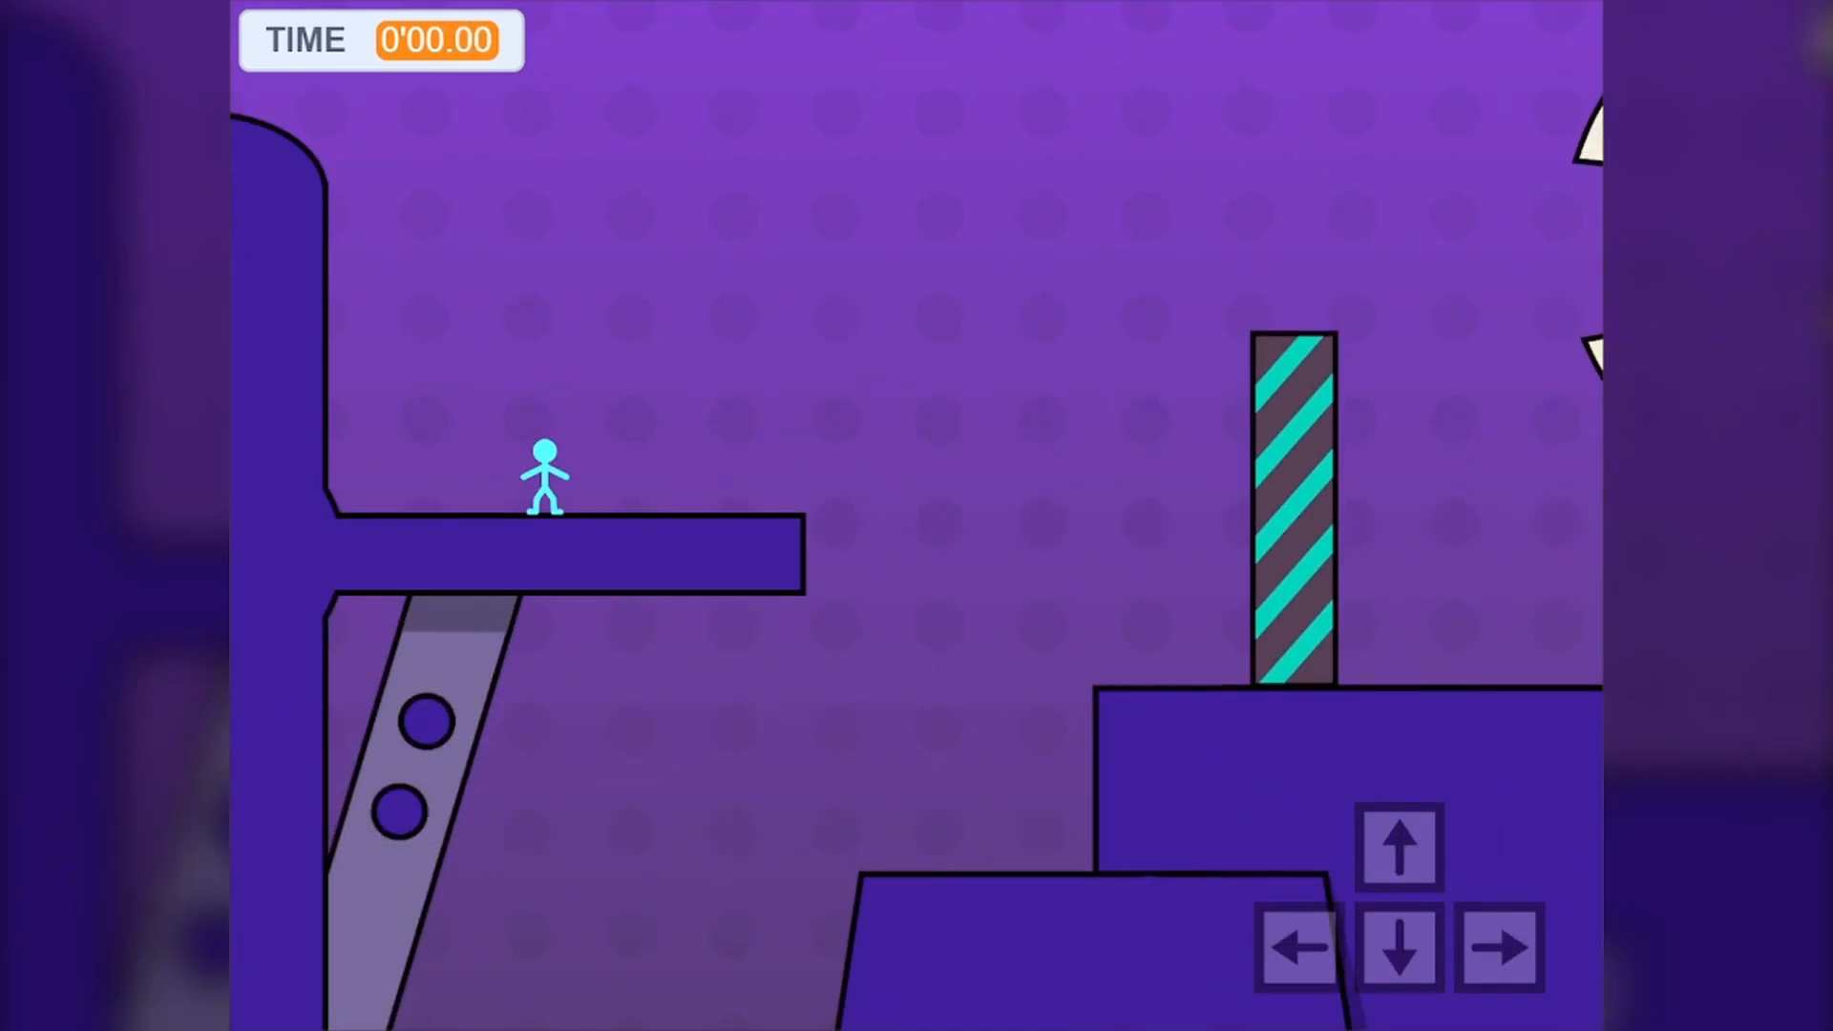
click(1295, 947)
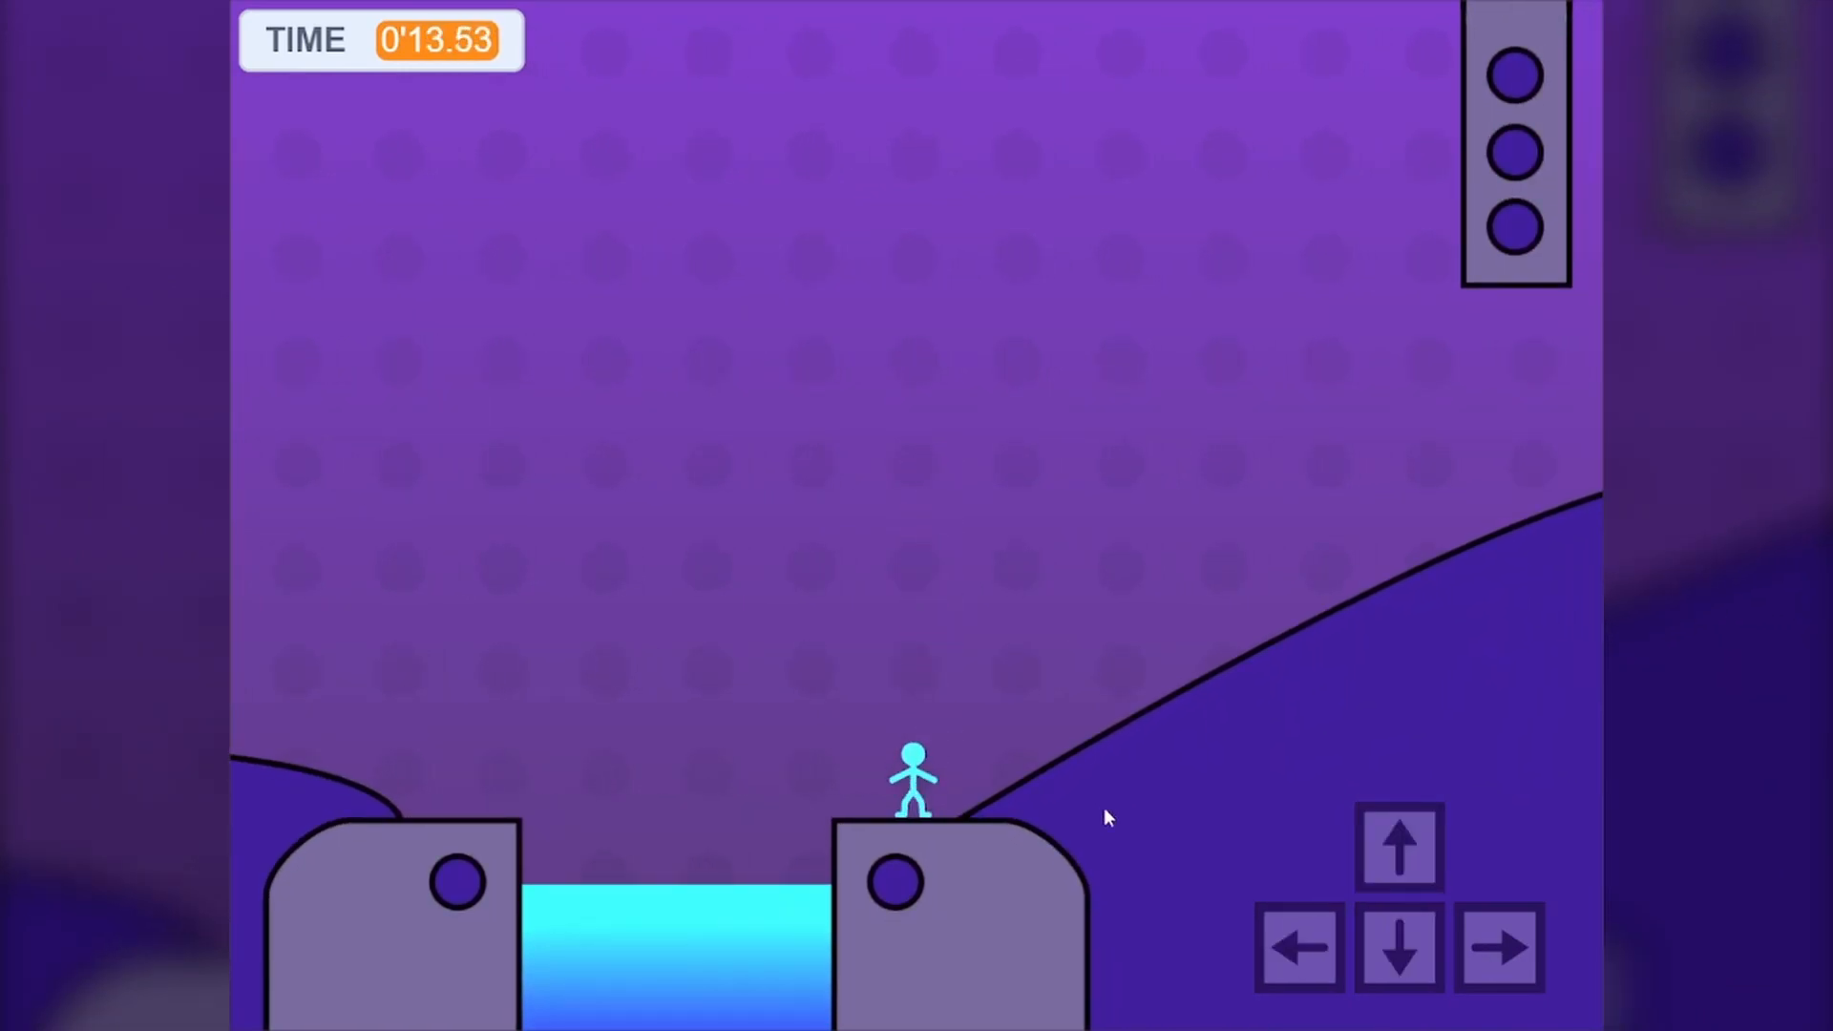
Move onto the slope beside the water pool and back to the striped pillar.
click(1498, 947)
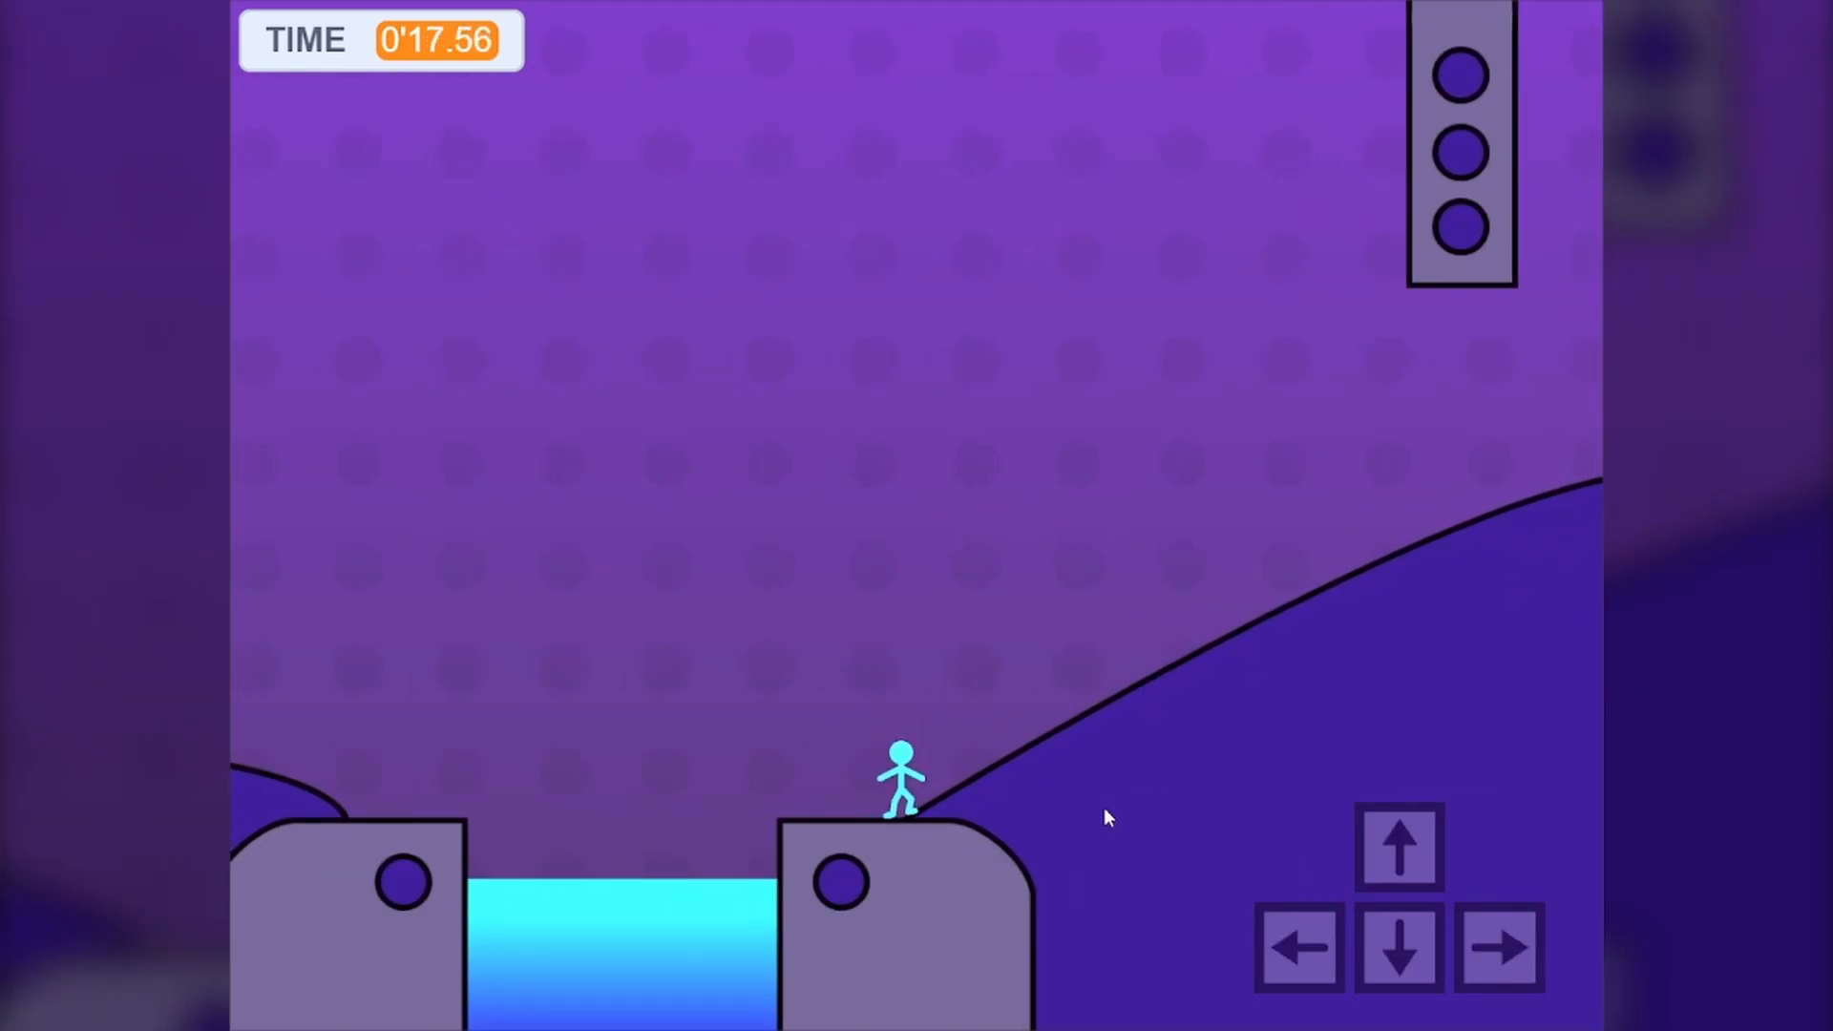
click(1297, 948)
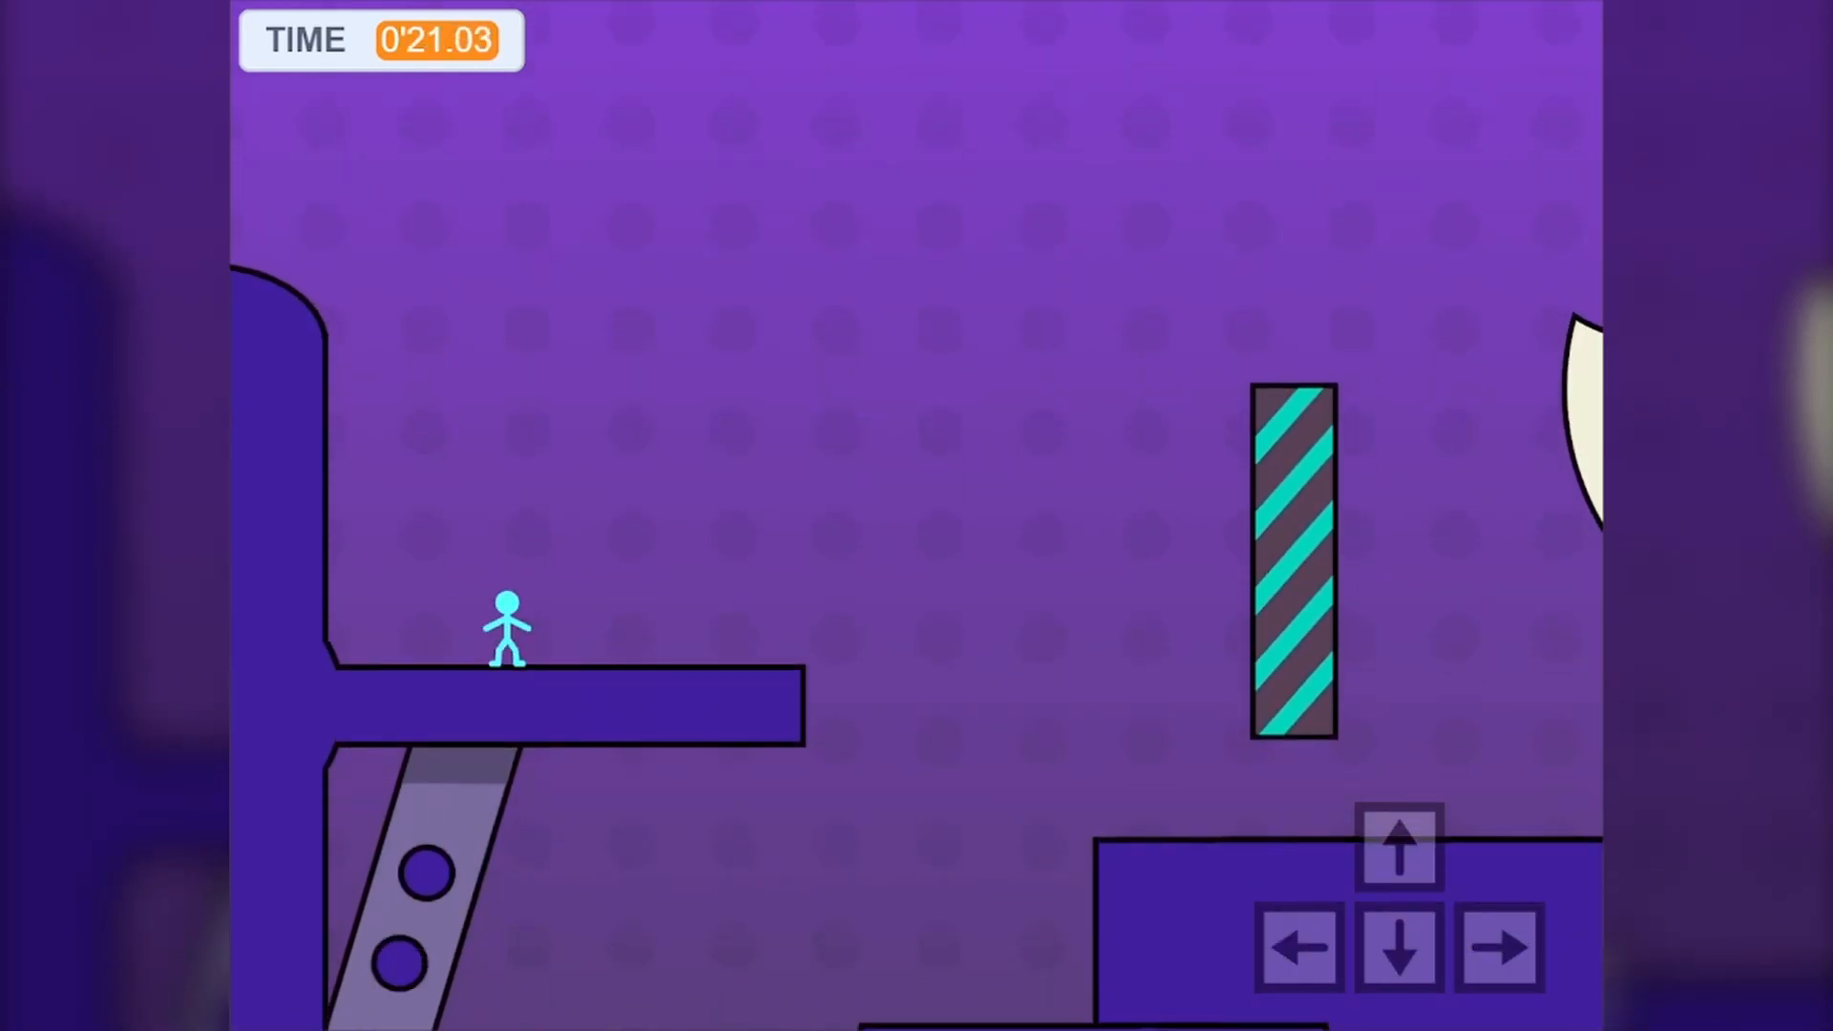
Return to the starting ledge and reset the run timer to 0'00.00.
click(1500, 946)
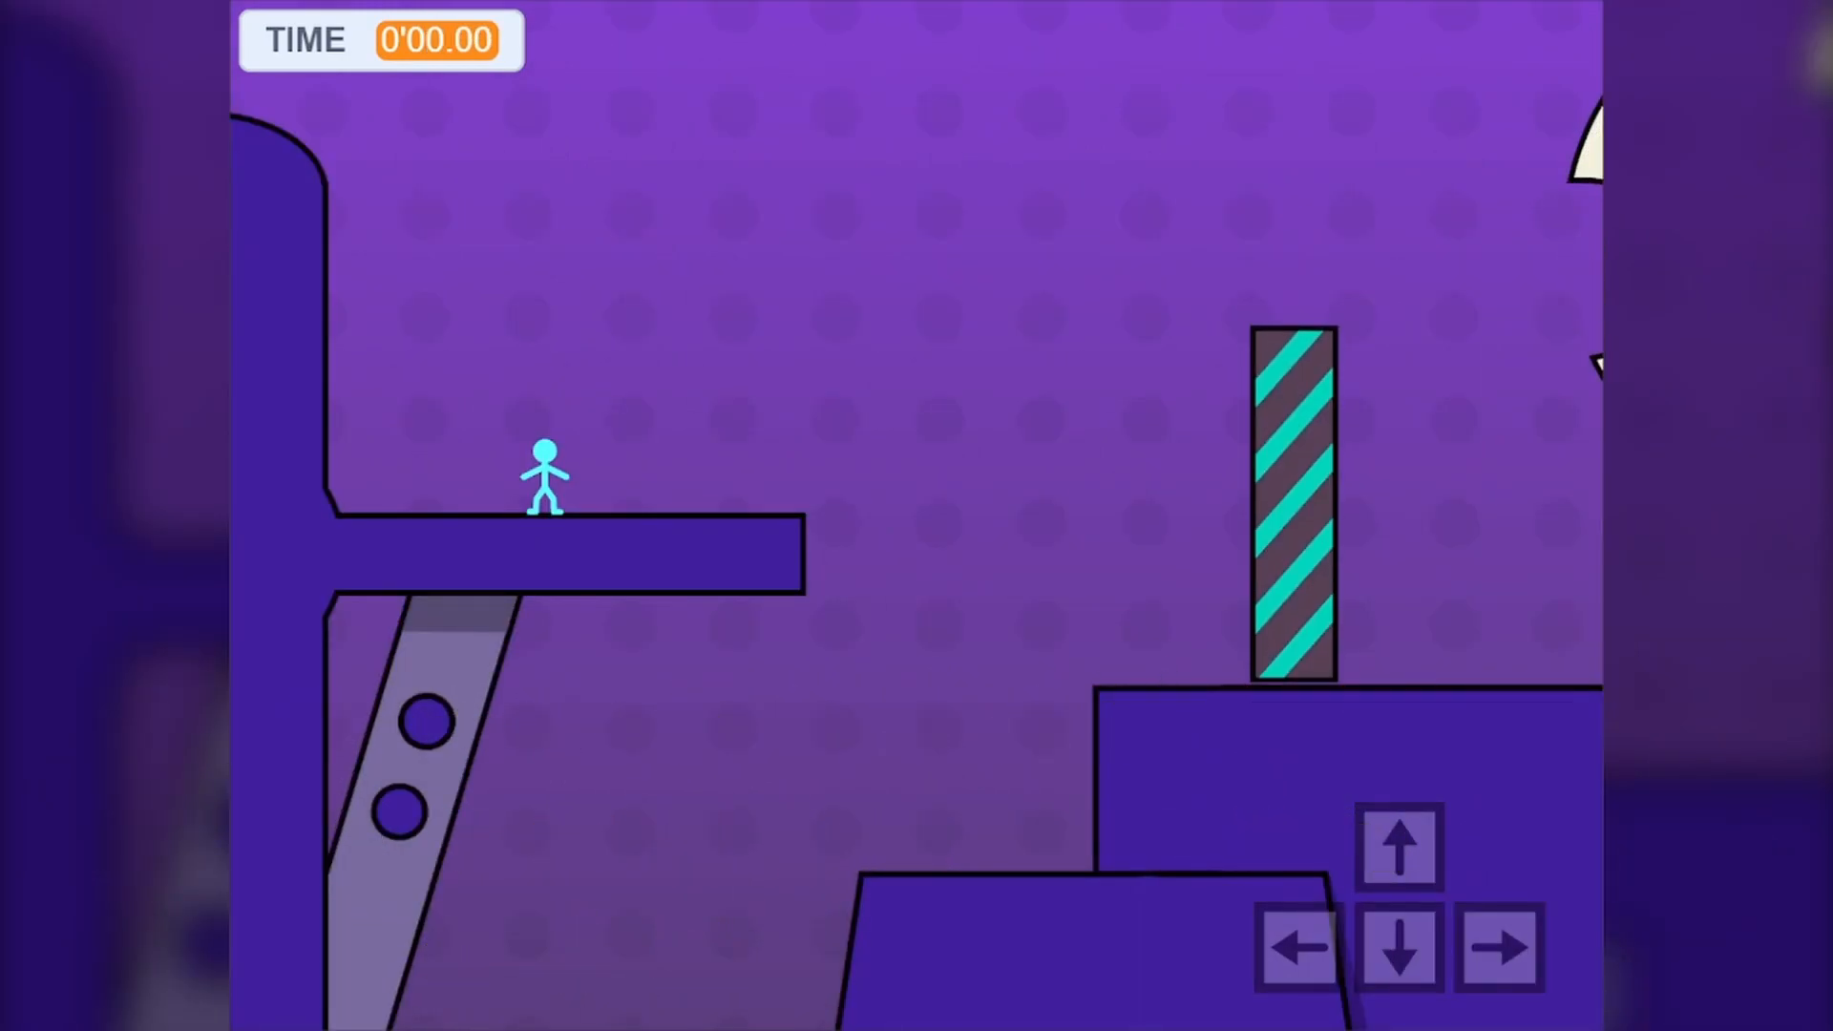
Build speed up the slope and high-jump past the stairs to the tall pillars.
click(1297, 947)
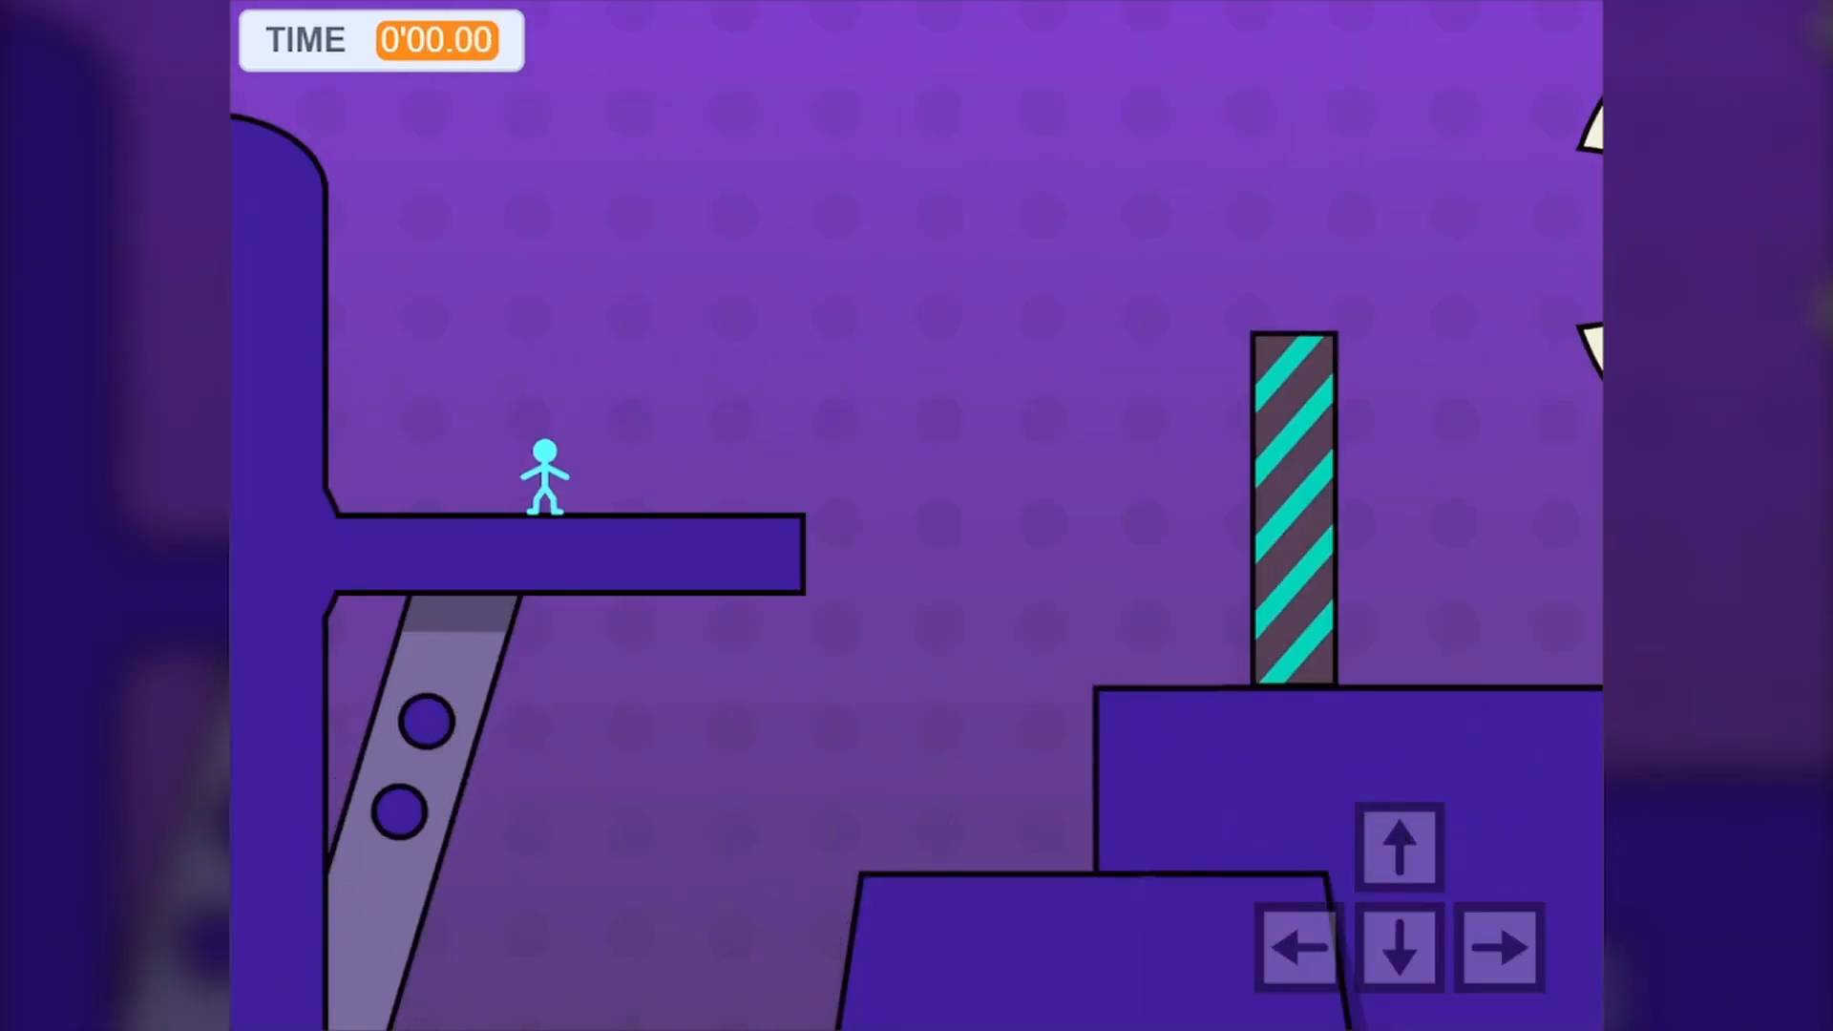
click(1301, 948)
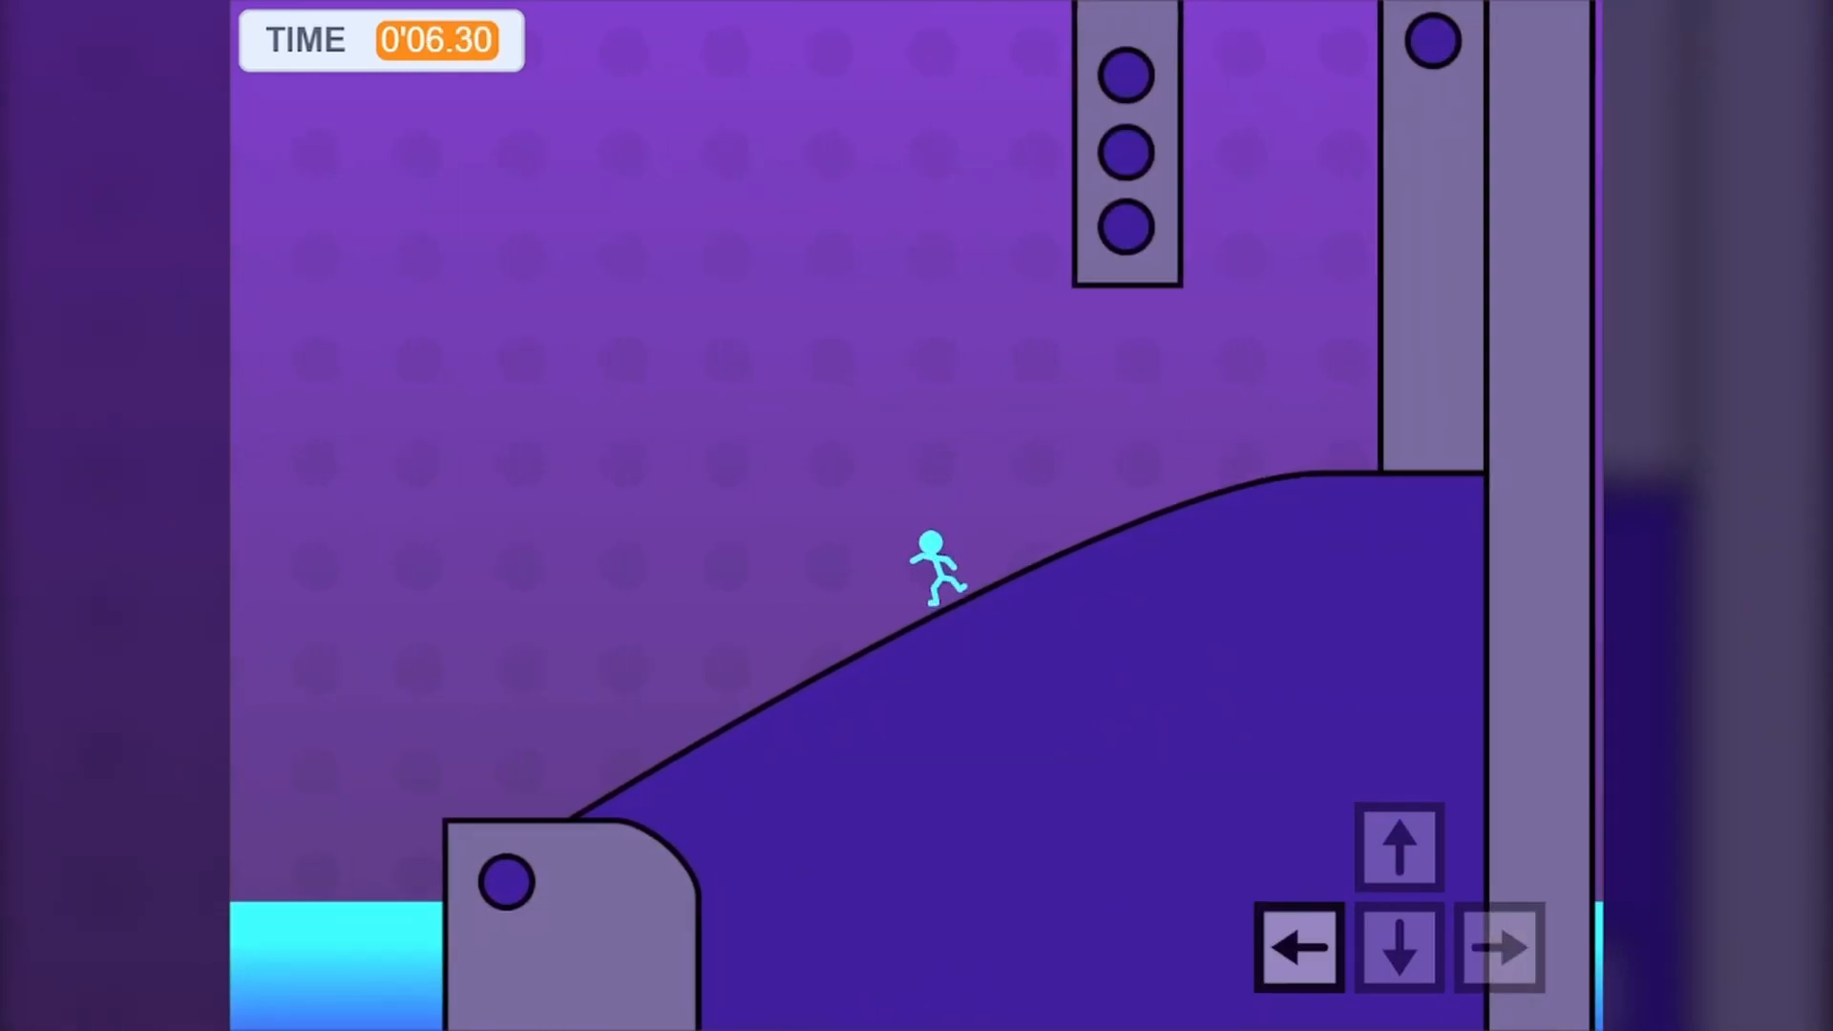
click(1499, 947)
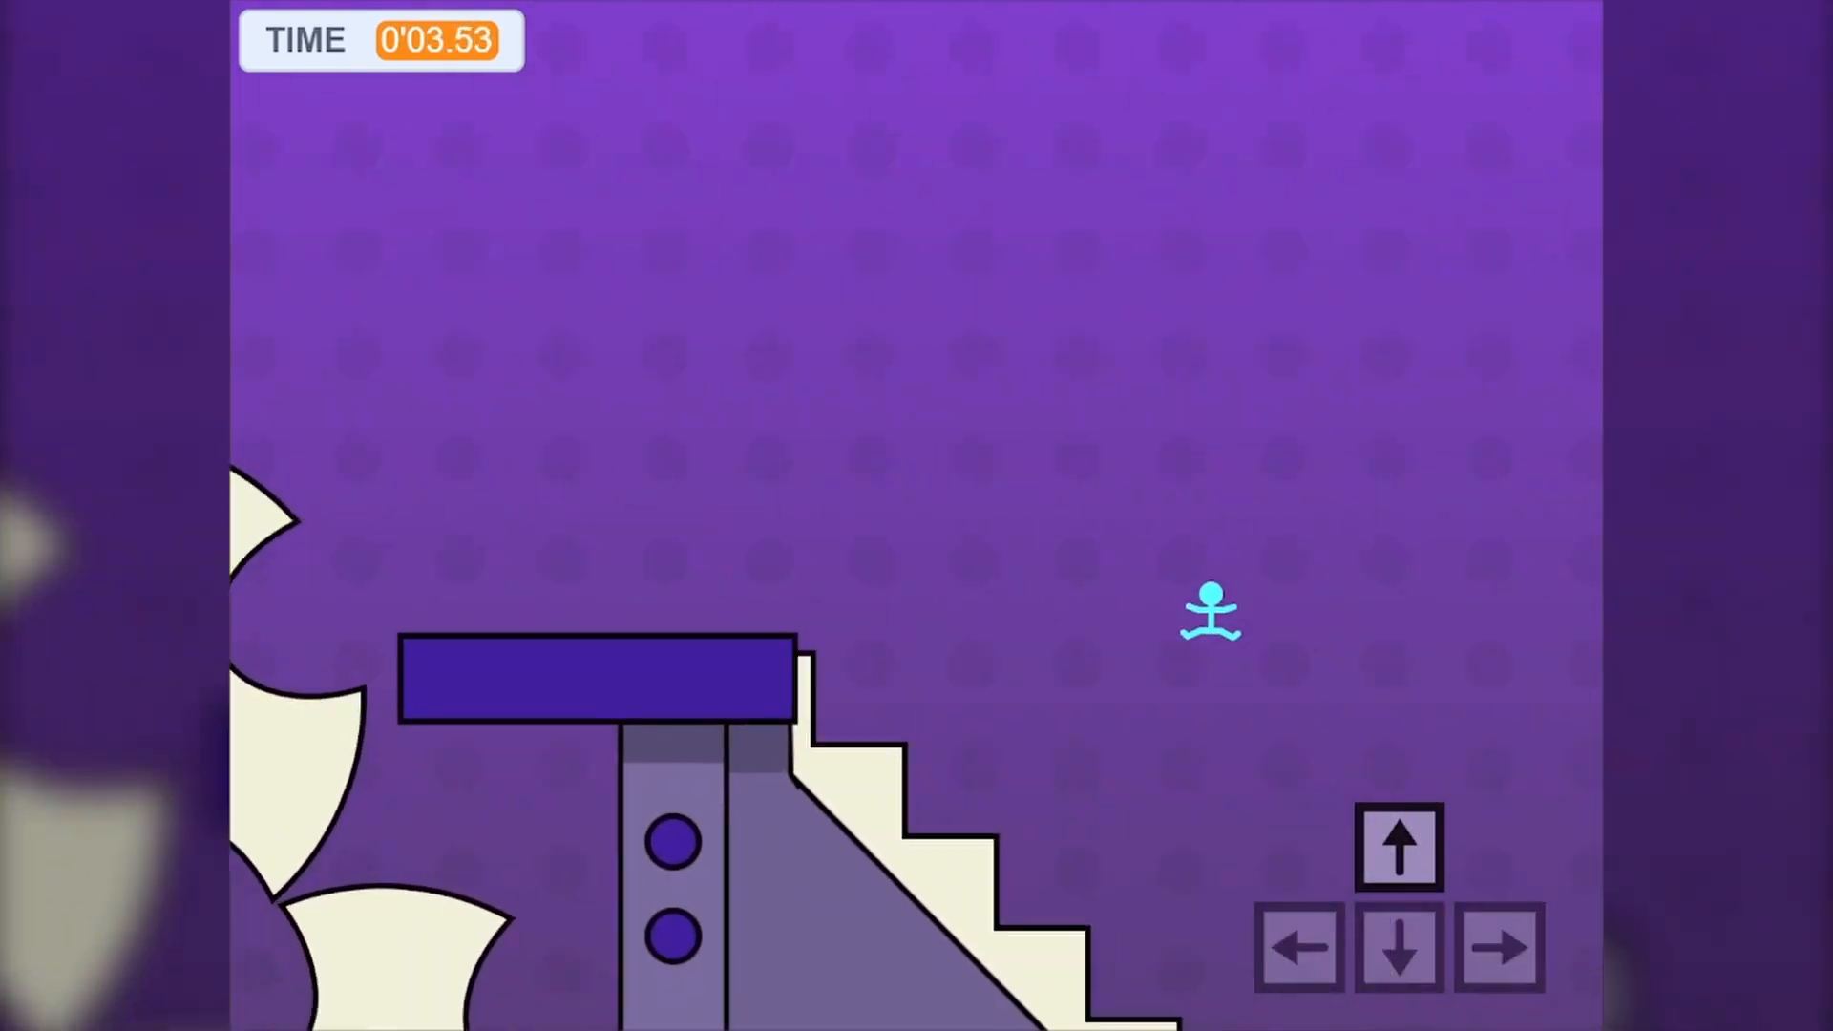
click(1500, 947)
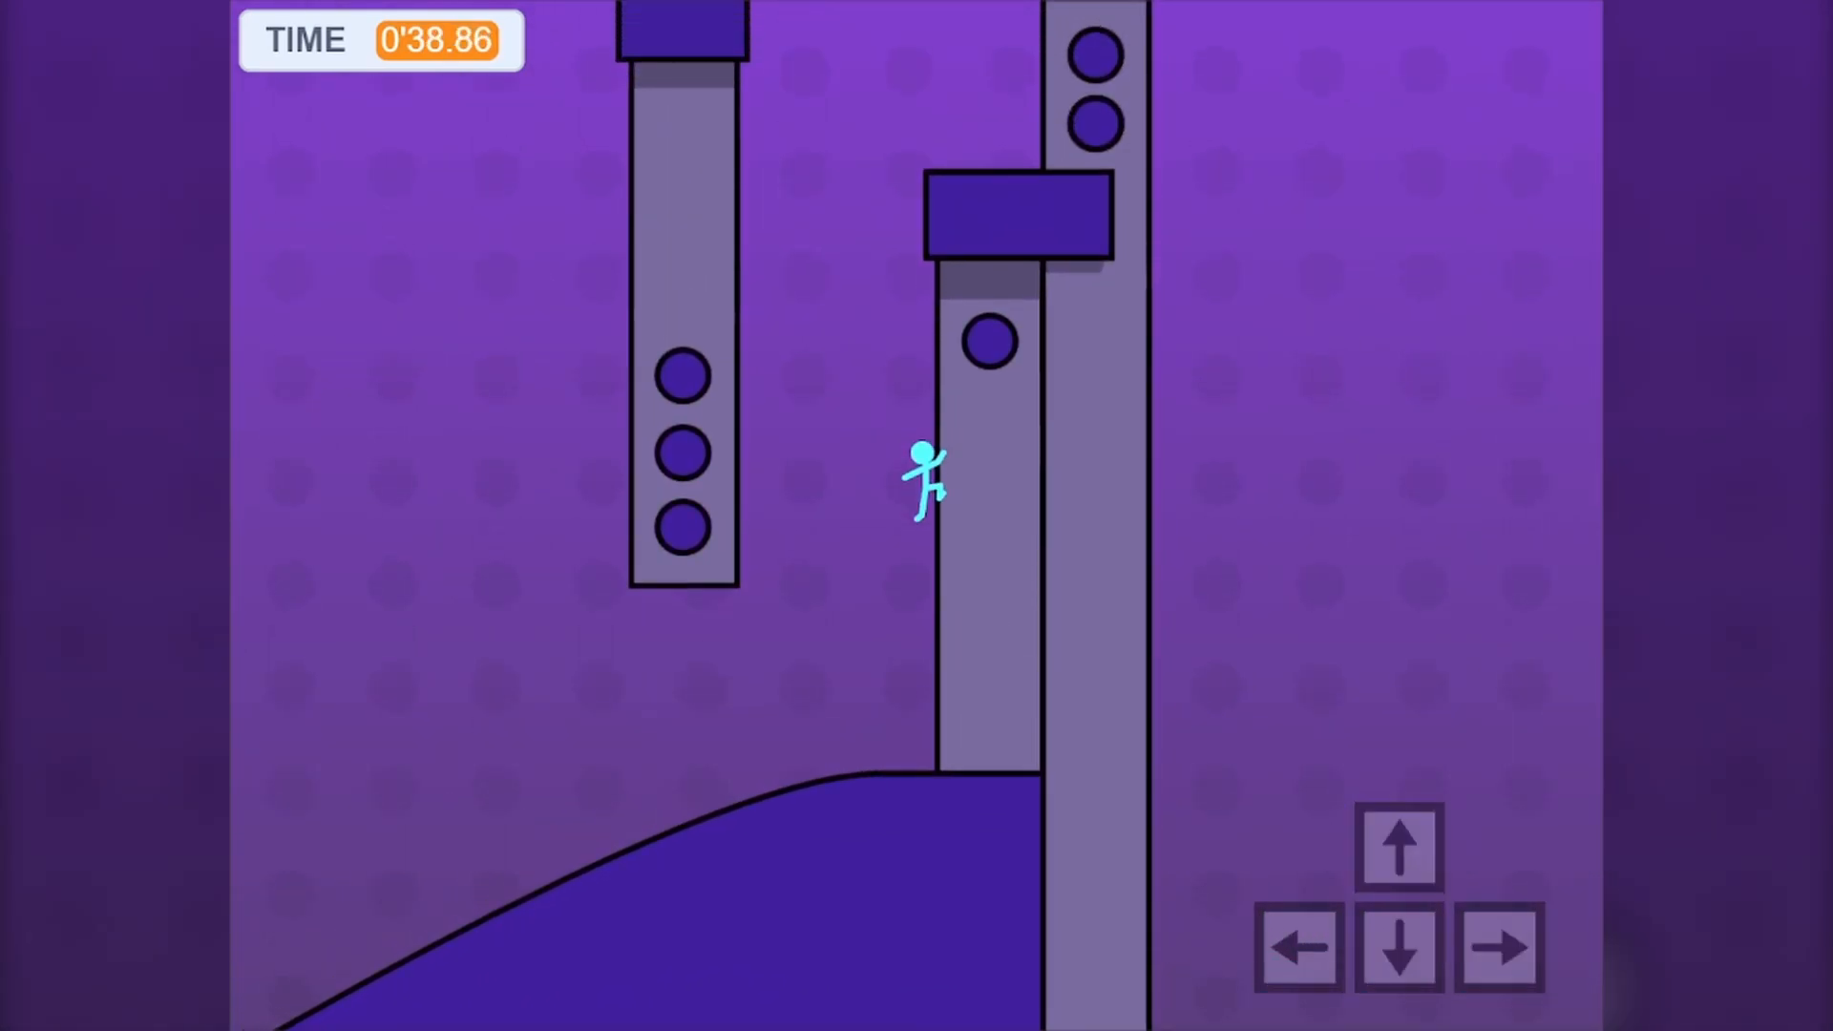
Wall-jump between the grey pillars up above the green checkpoint flag platform.
click(1297, 948)
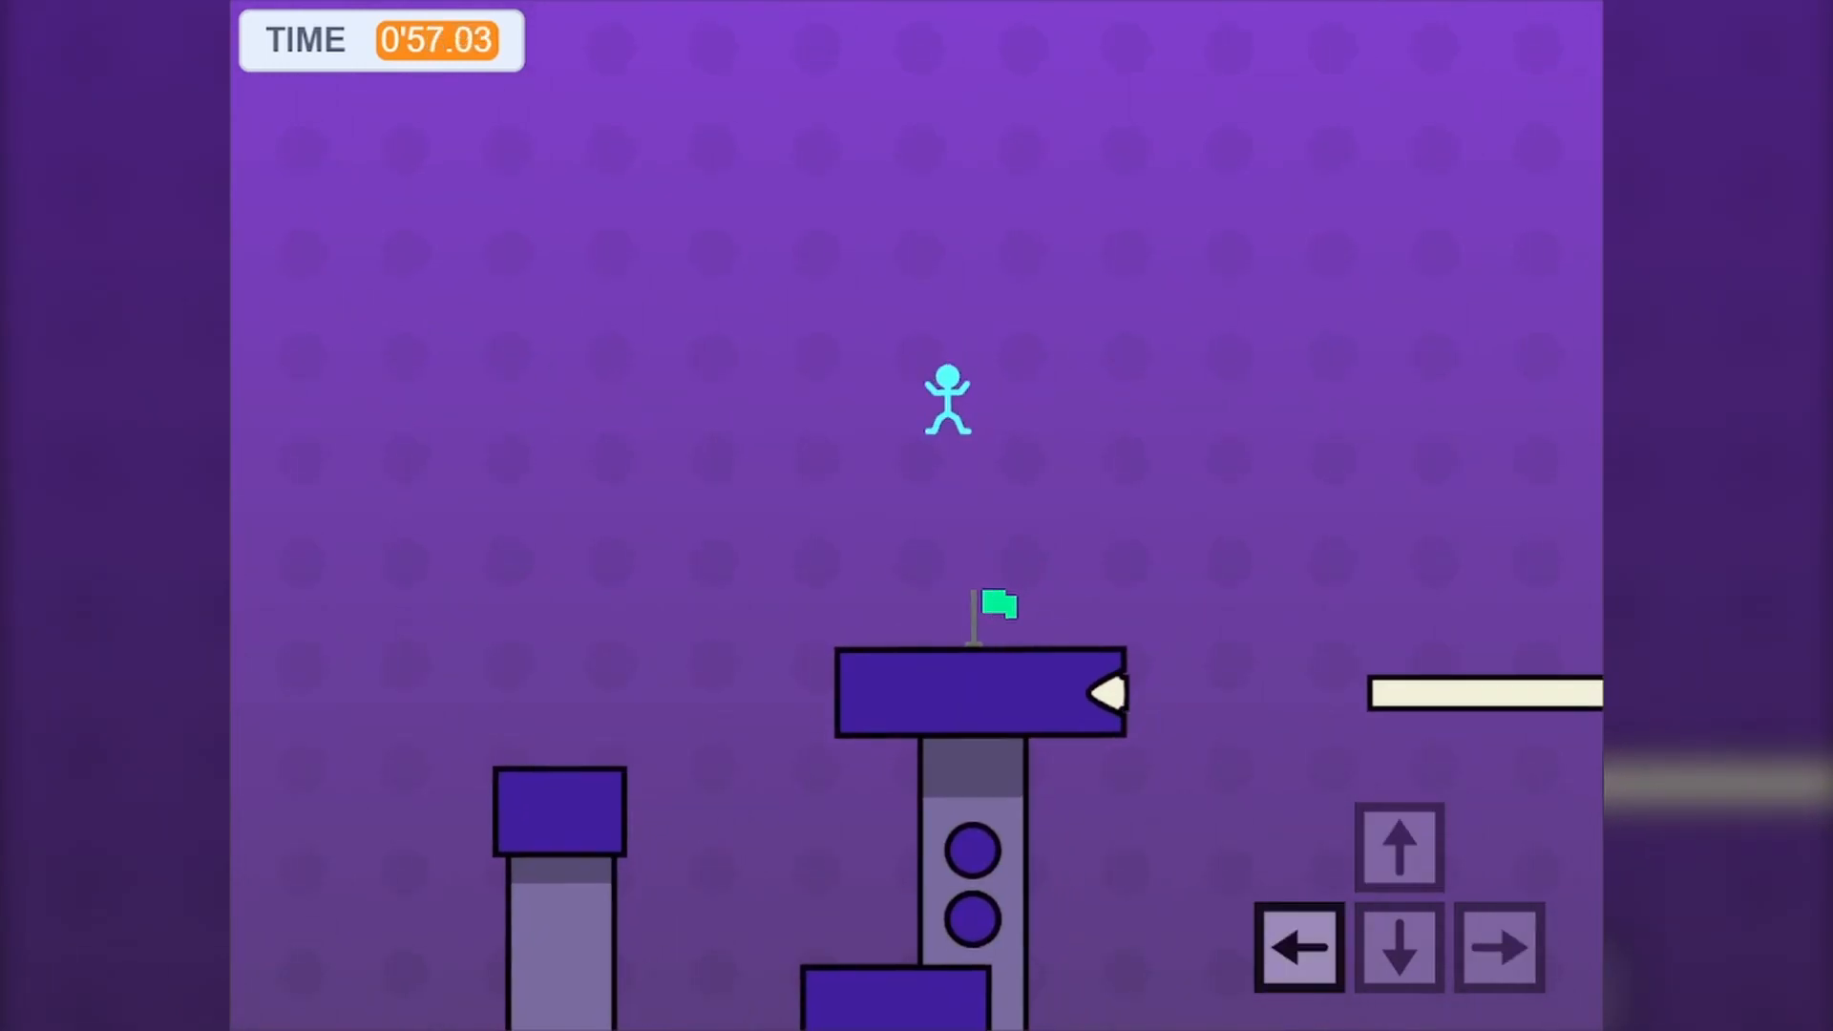
Land on the green flag platform and continue onto the steep slope toward the glowing pool.
click(1498, 947)
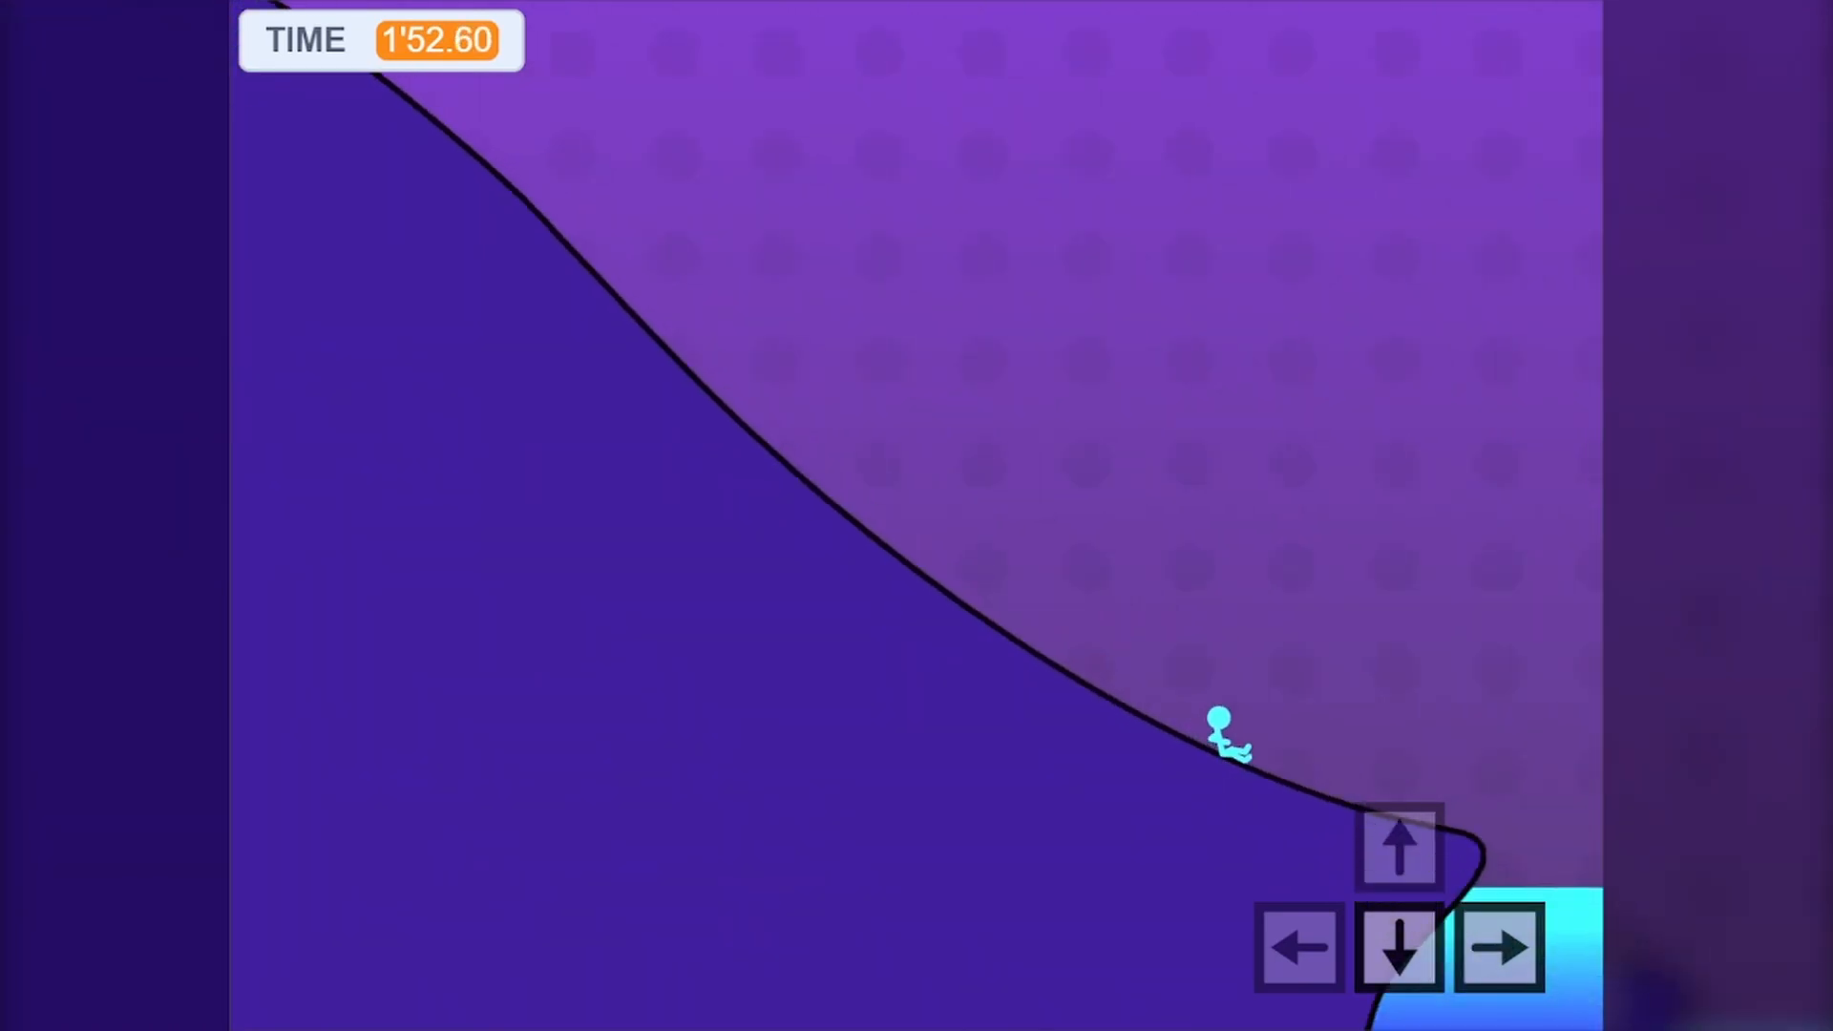
Crouch-slide down the curved slope into the striped-platform area by 2'00.70.
click(1297, 947)
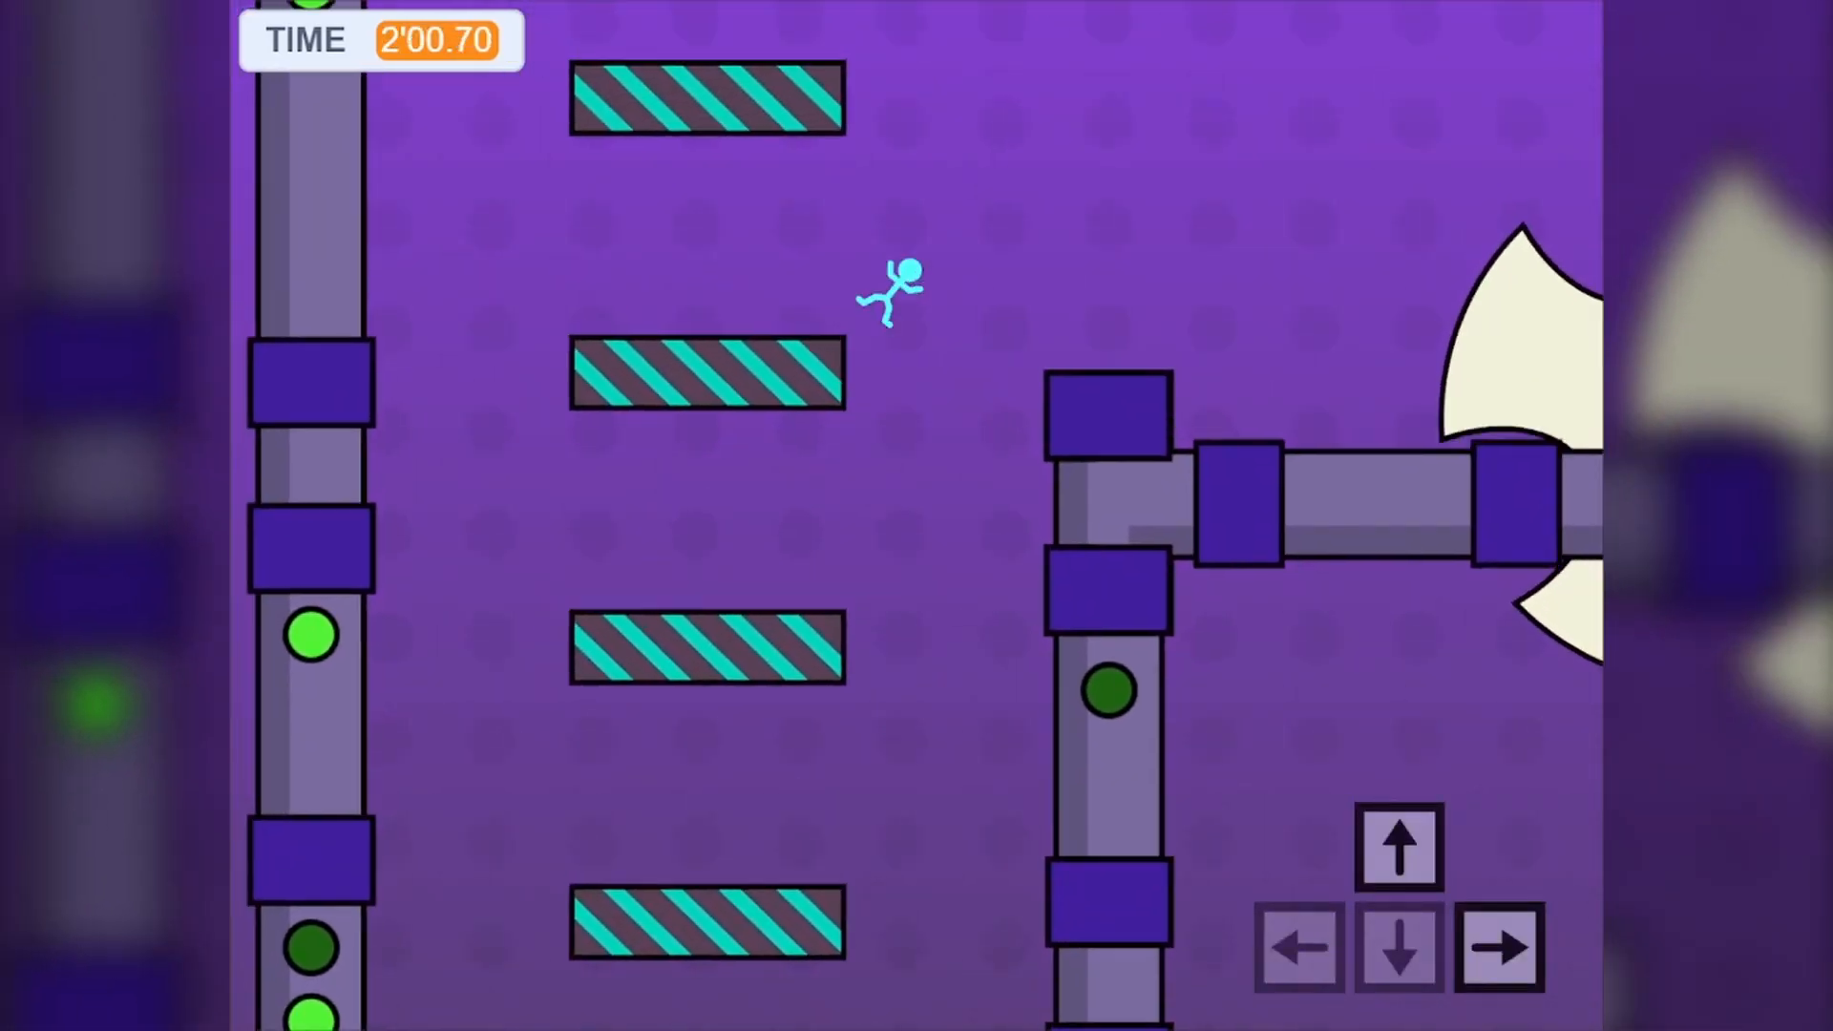
Jump the stick figure up the striped platform column and land on one, timer at 1'22.90.
click(1397, 946)
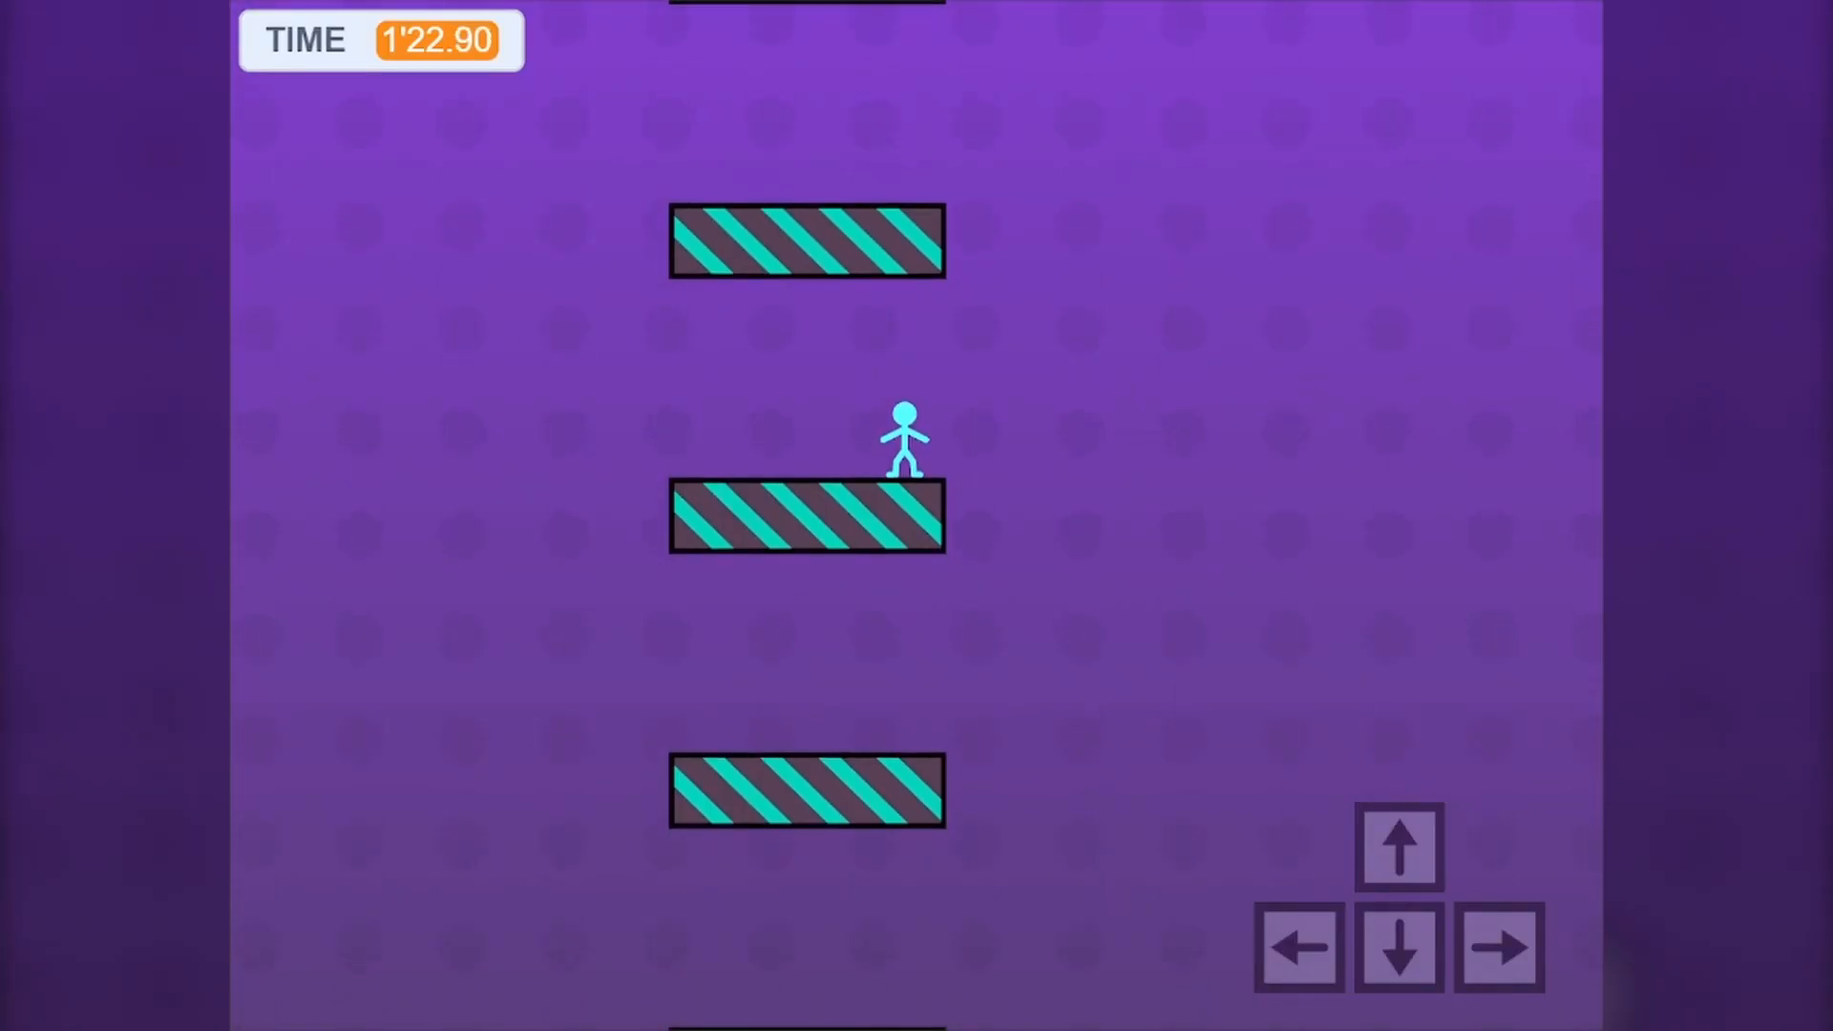
Practice jumping between the stacked striped platforms.
click(1499, 948)
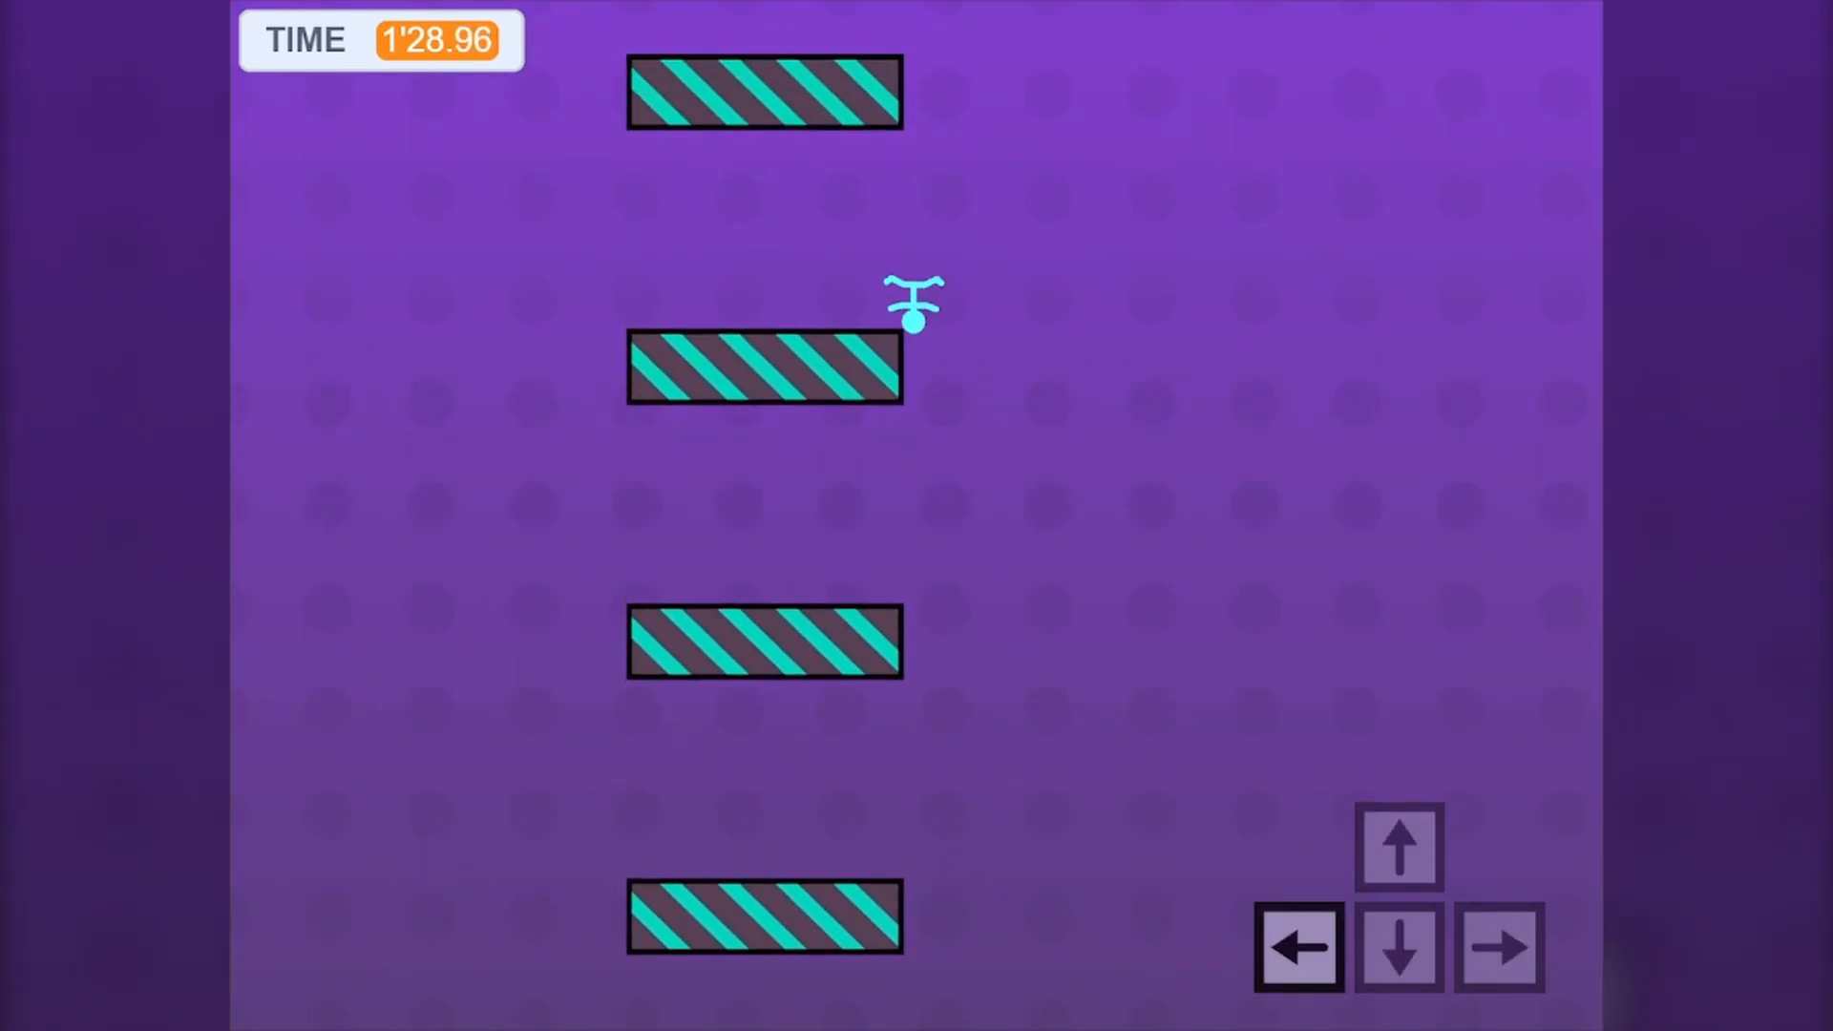
click(1499, 947)
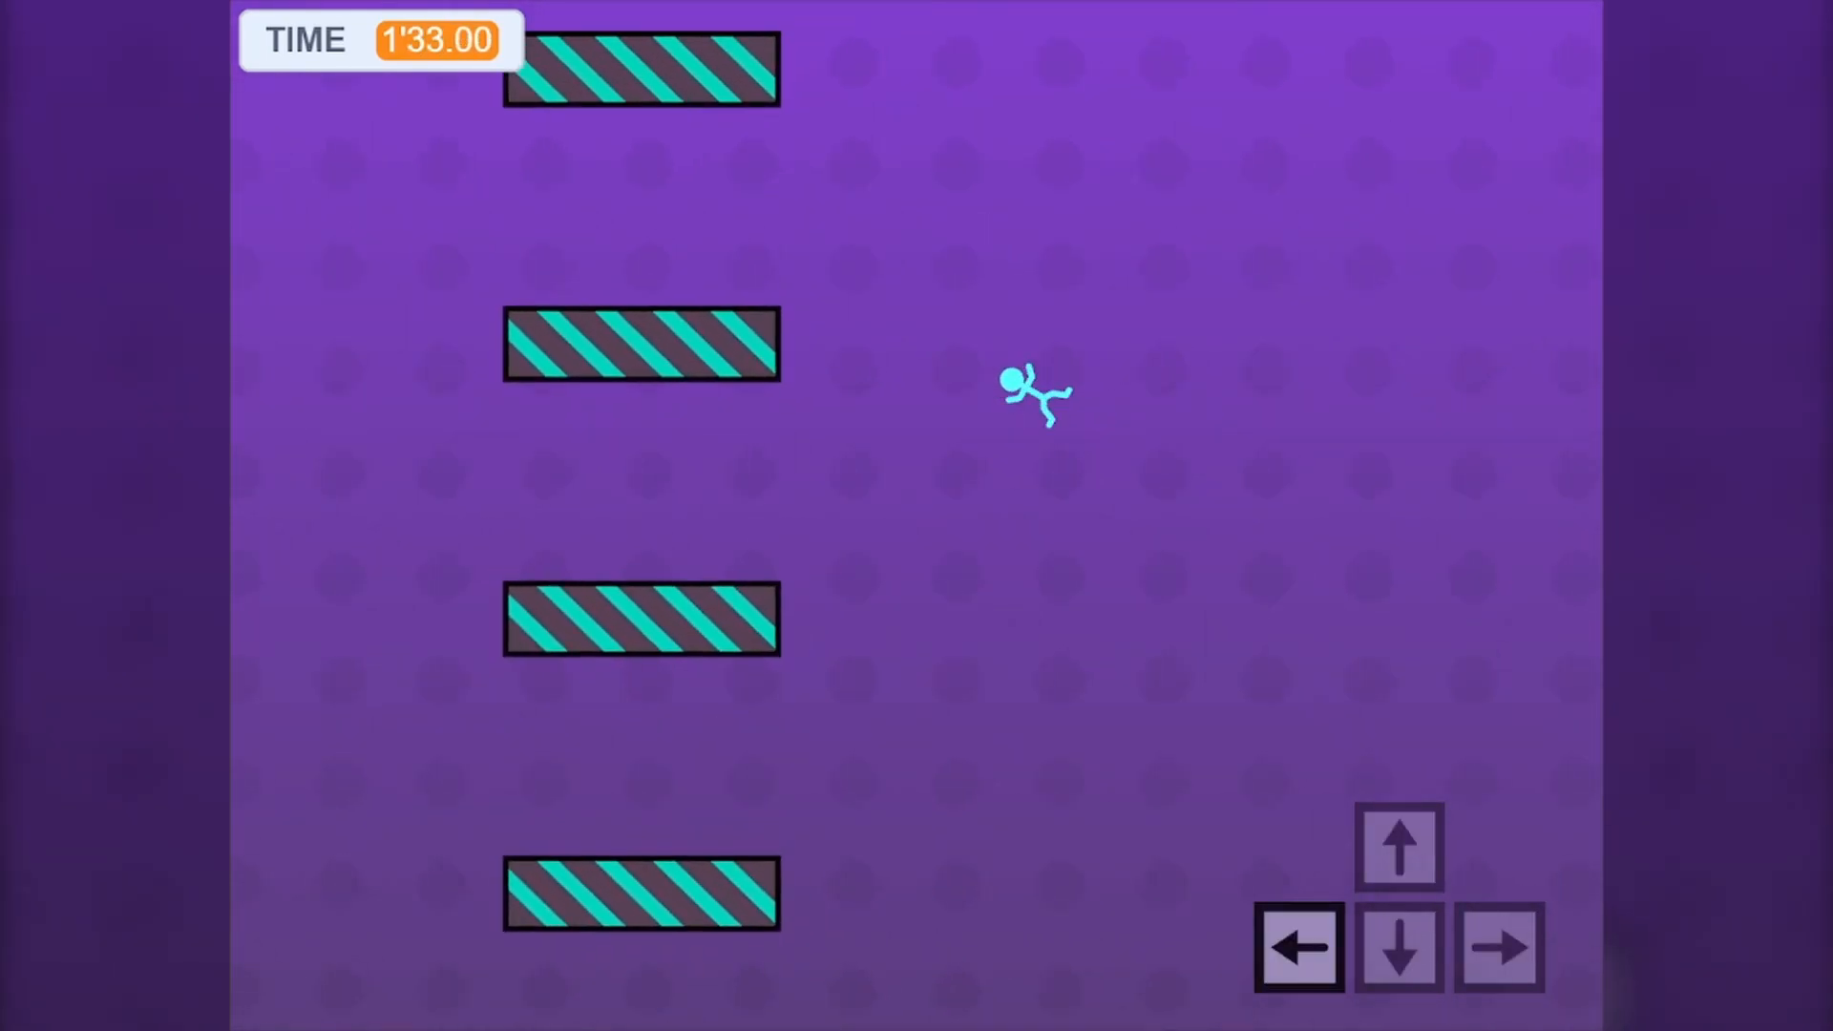
click(1499, 947)
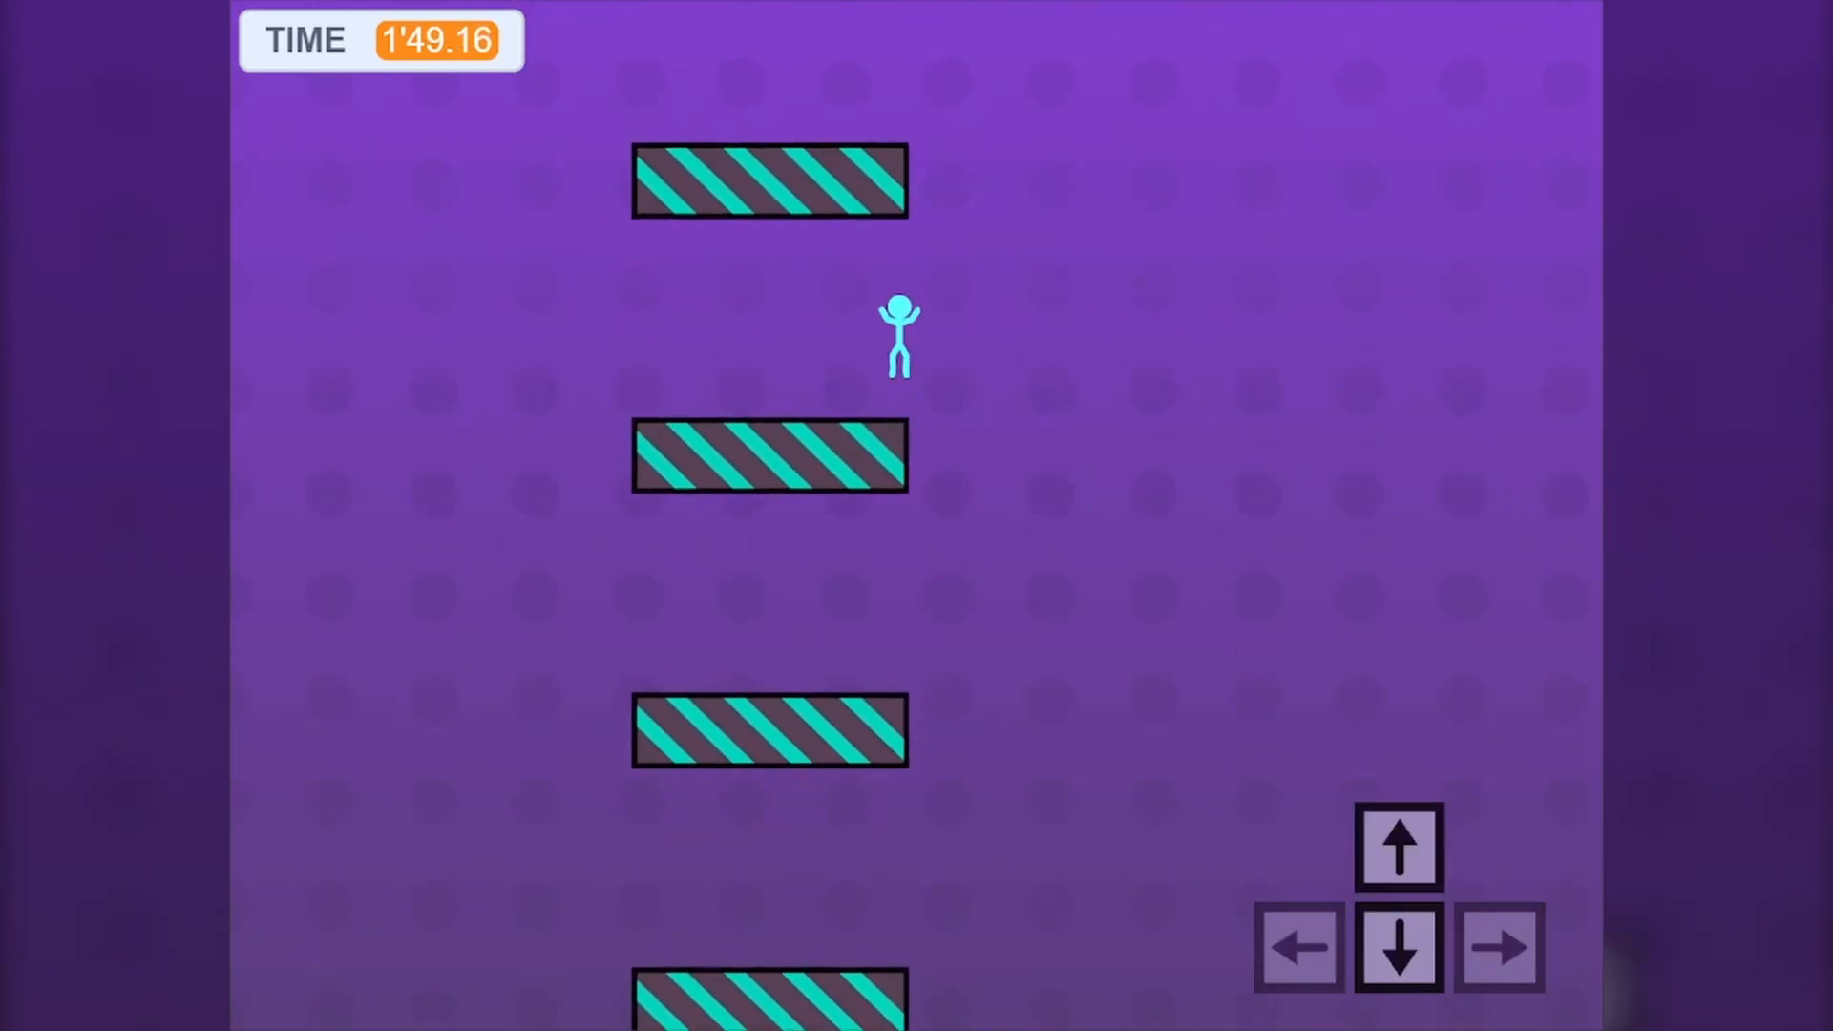
Reset the level so the runner is back on the starting ledge at 0'00.00.
click(1297, 947)
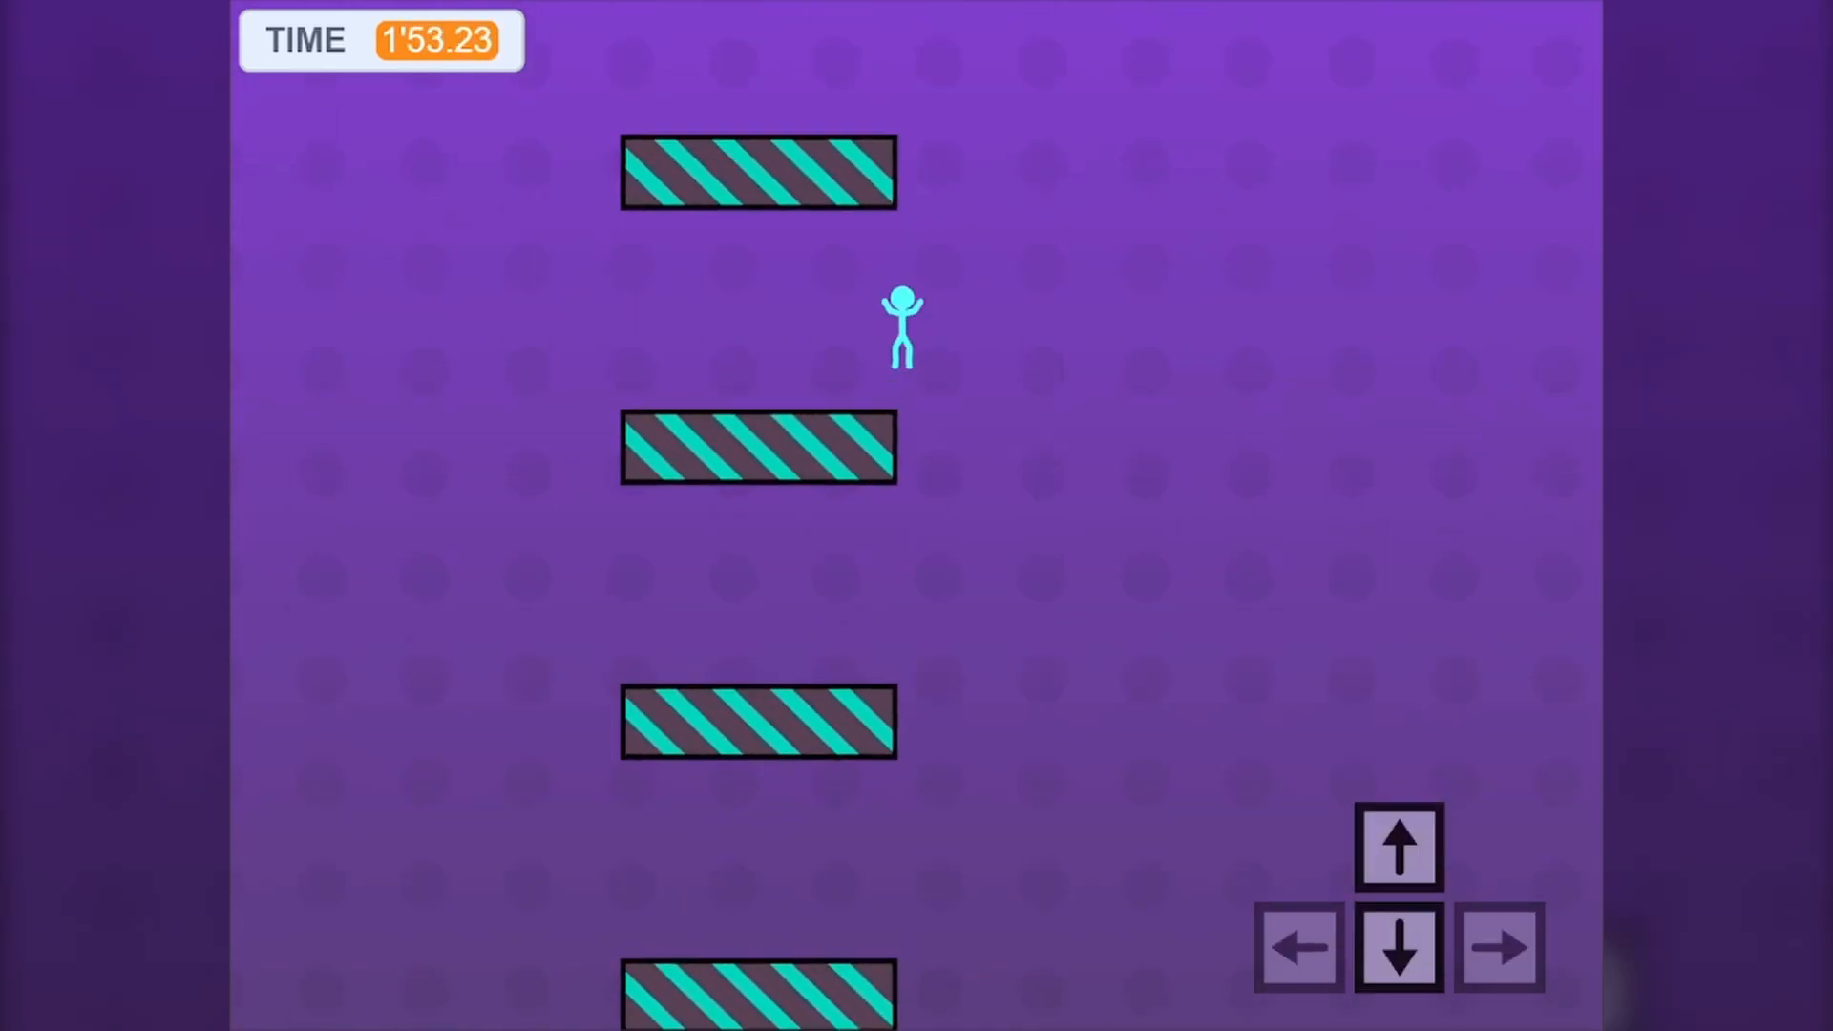
click(1297, 947)
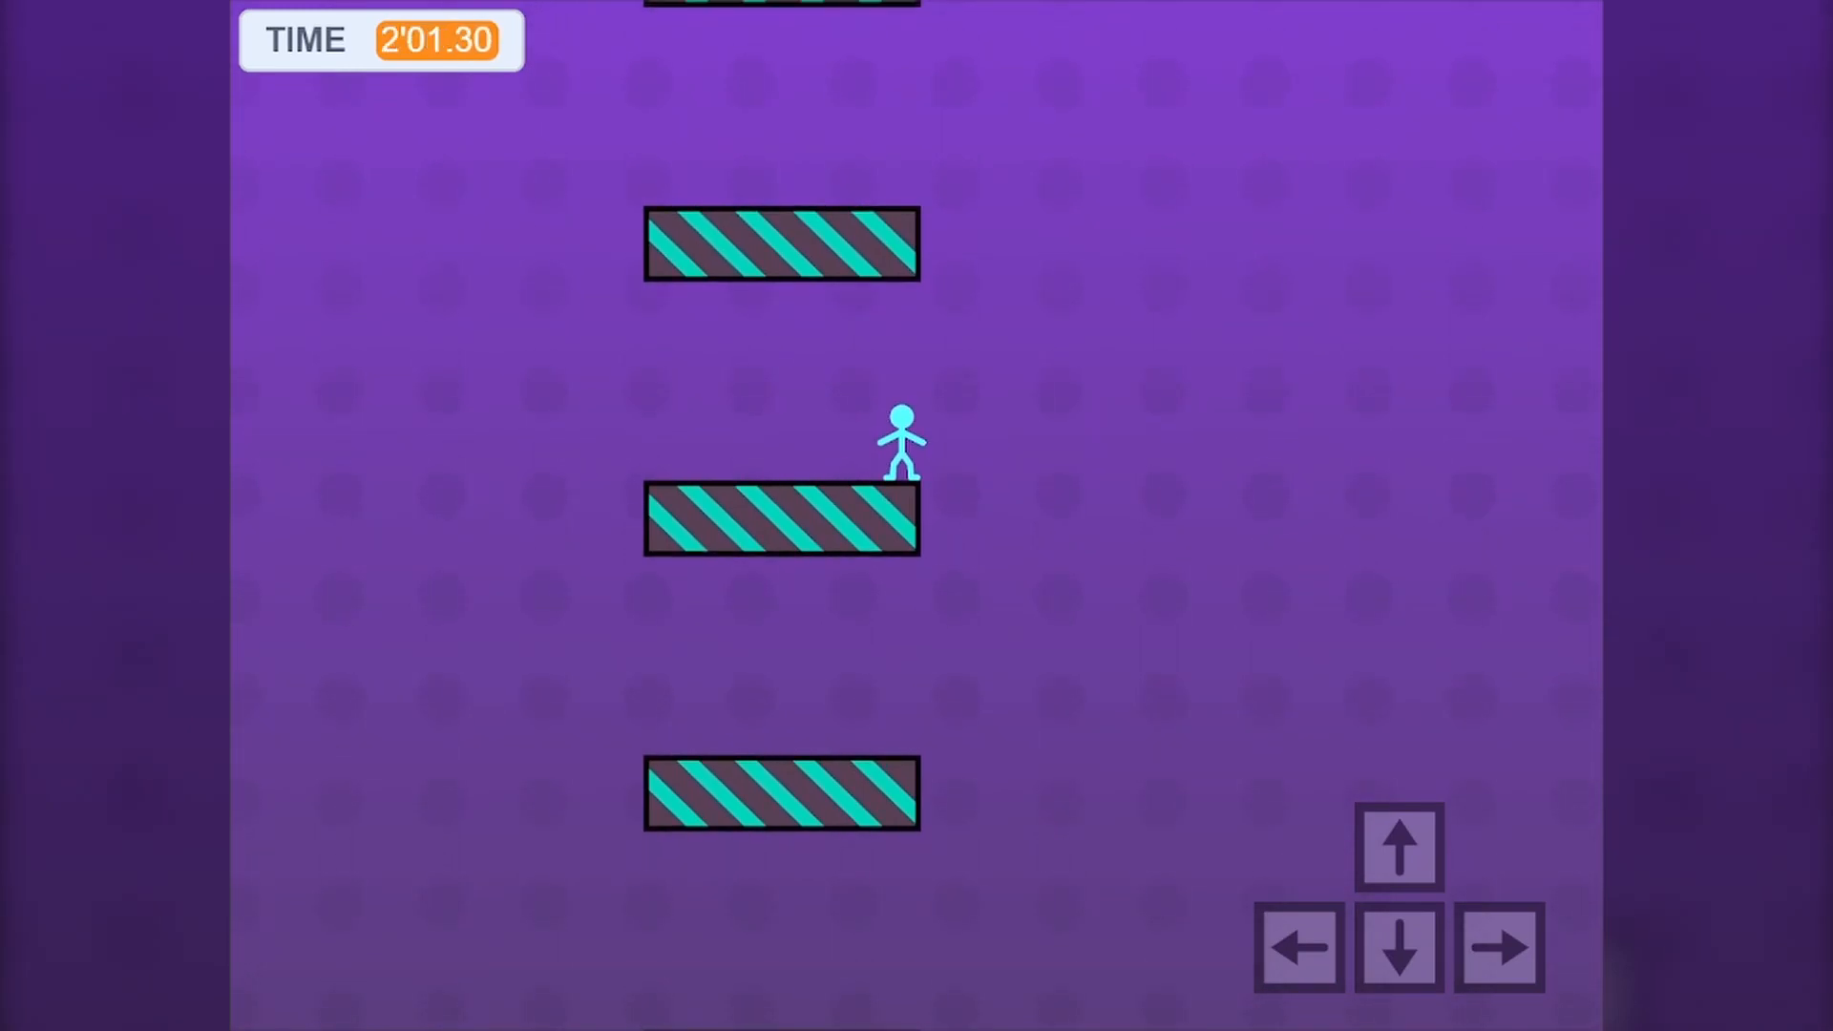
click(1298, 947)
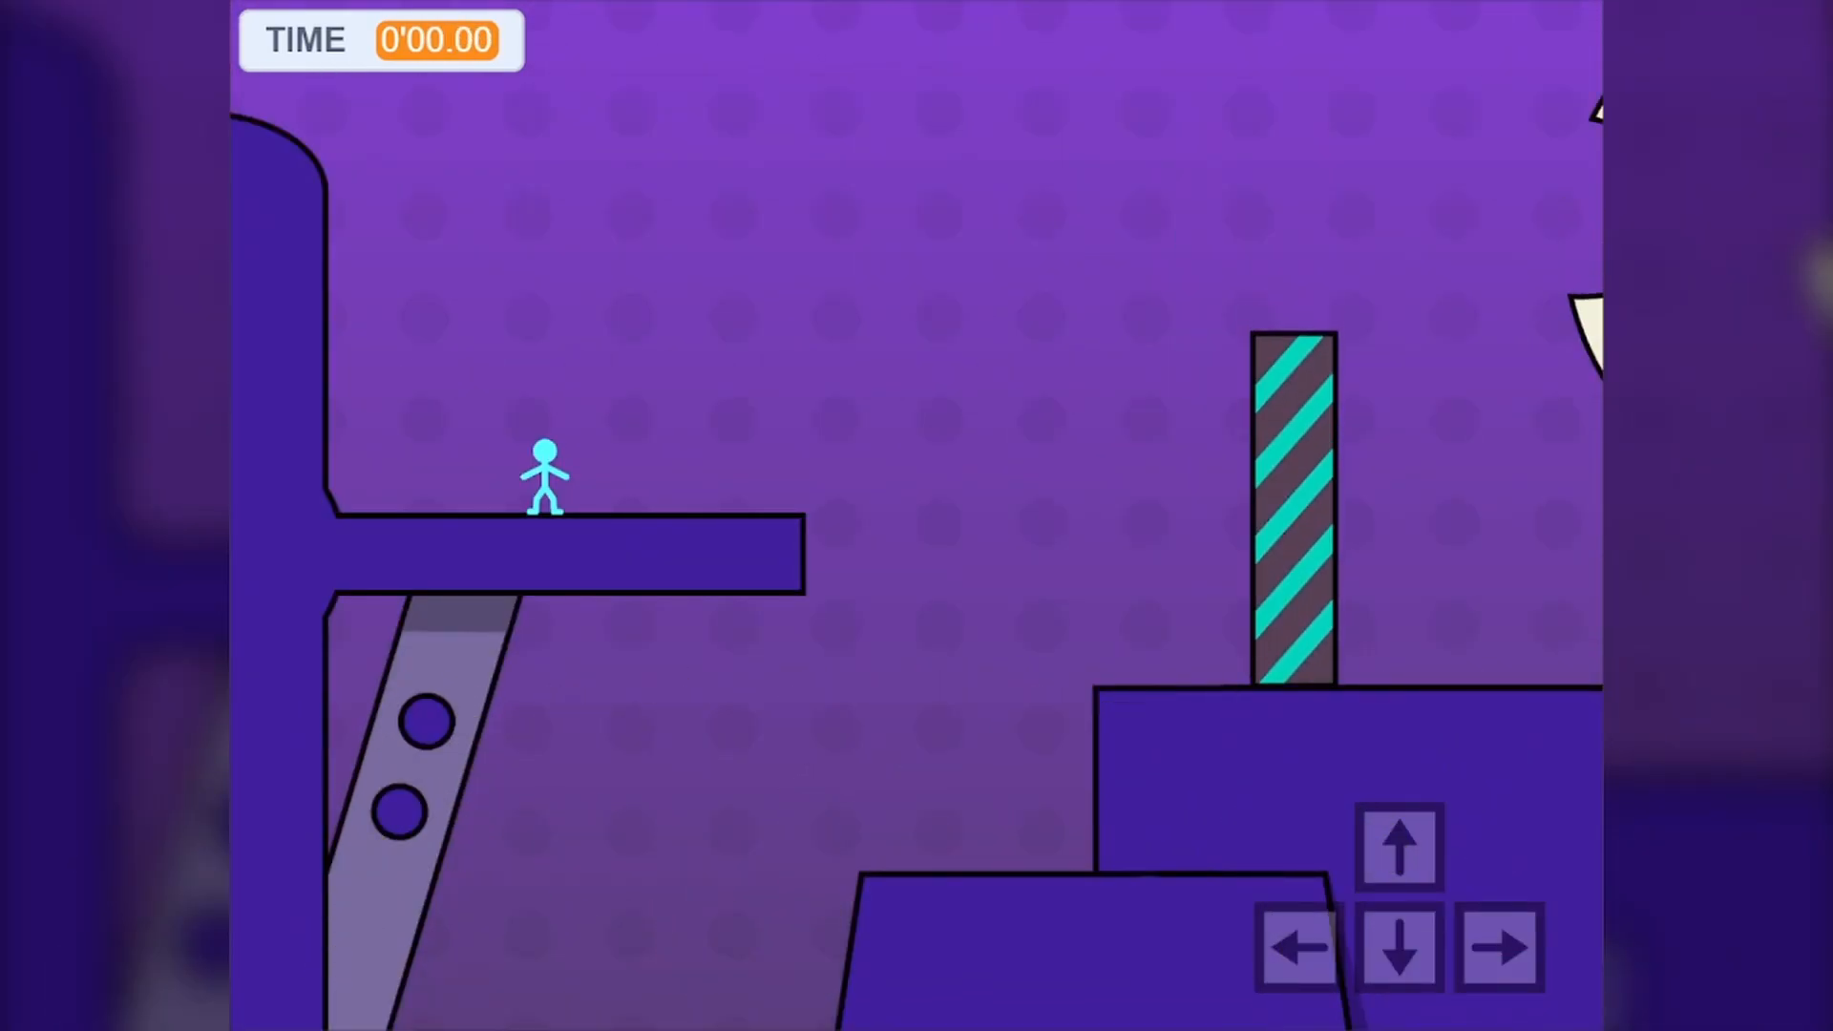
Start a fresh run, dashing right along the starting ledge toward the striped pillar.
click(1297, 944)
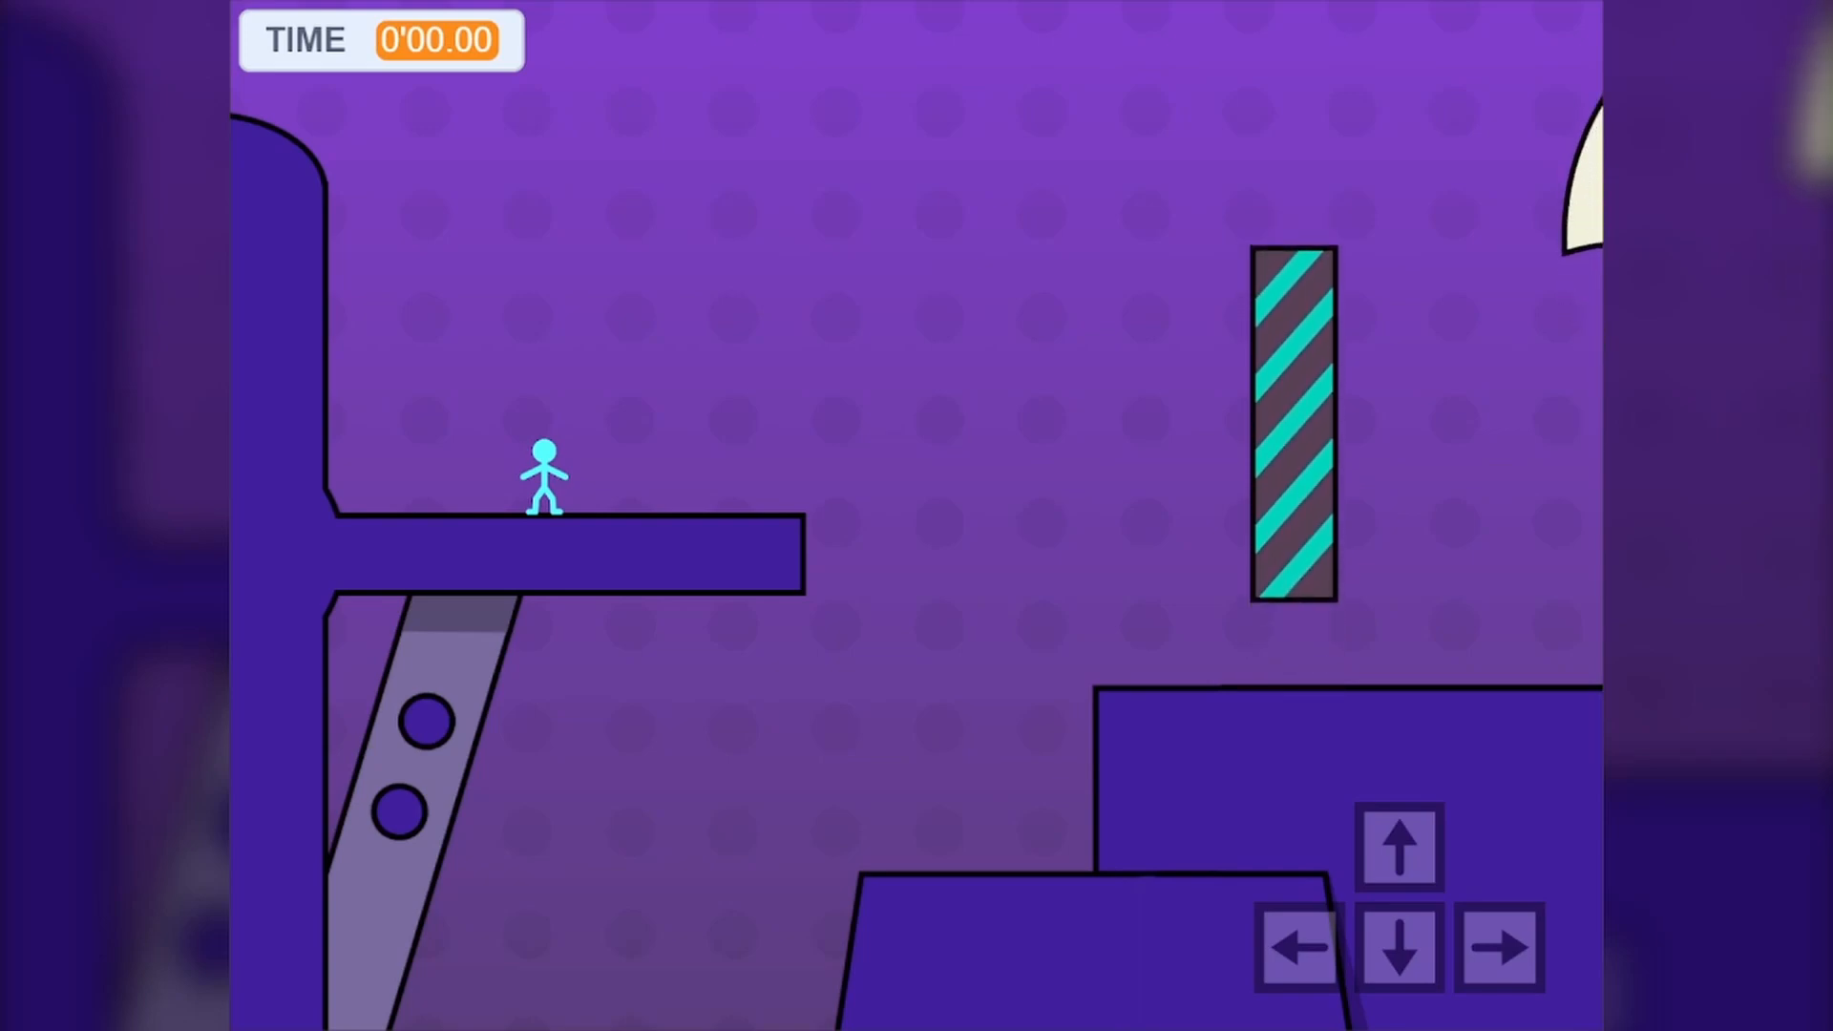
click(1500, 947)
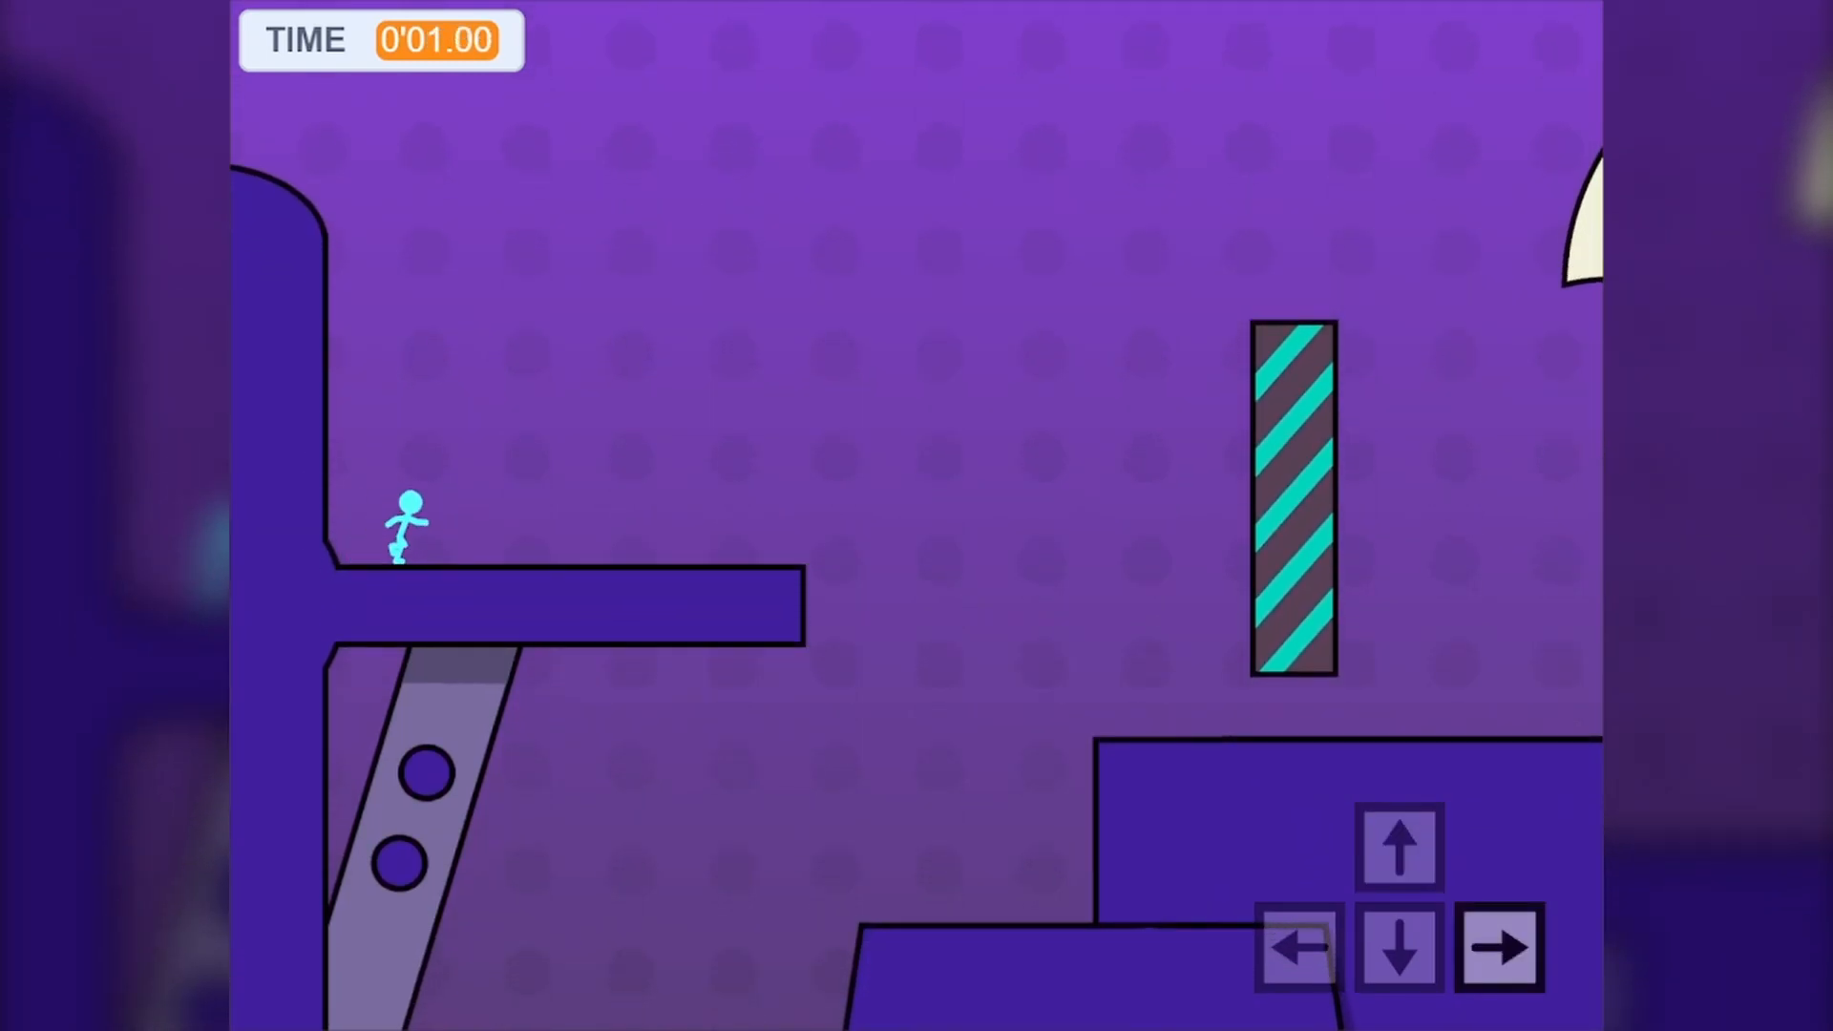